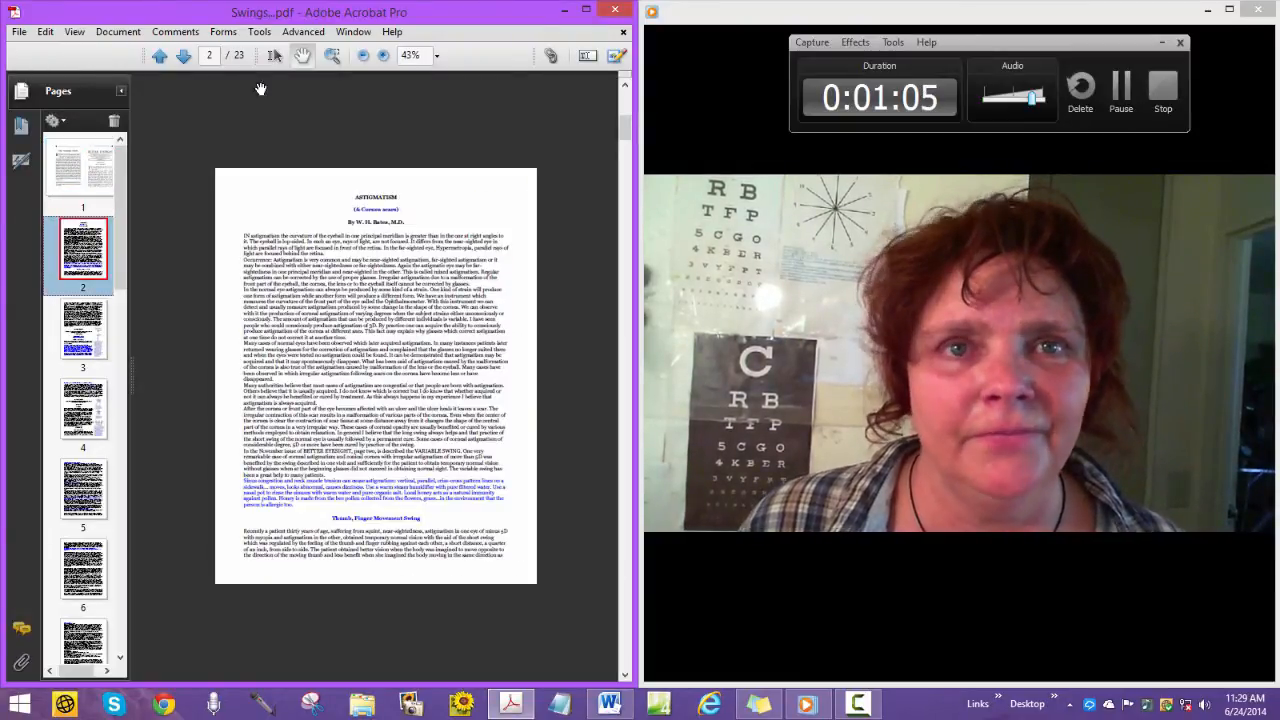
Raise the zoom from 45% to 75% so the Thumb, Finger Movement Swing section reads clearly
left_click(436, 56)
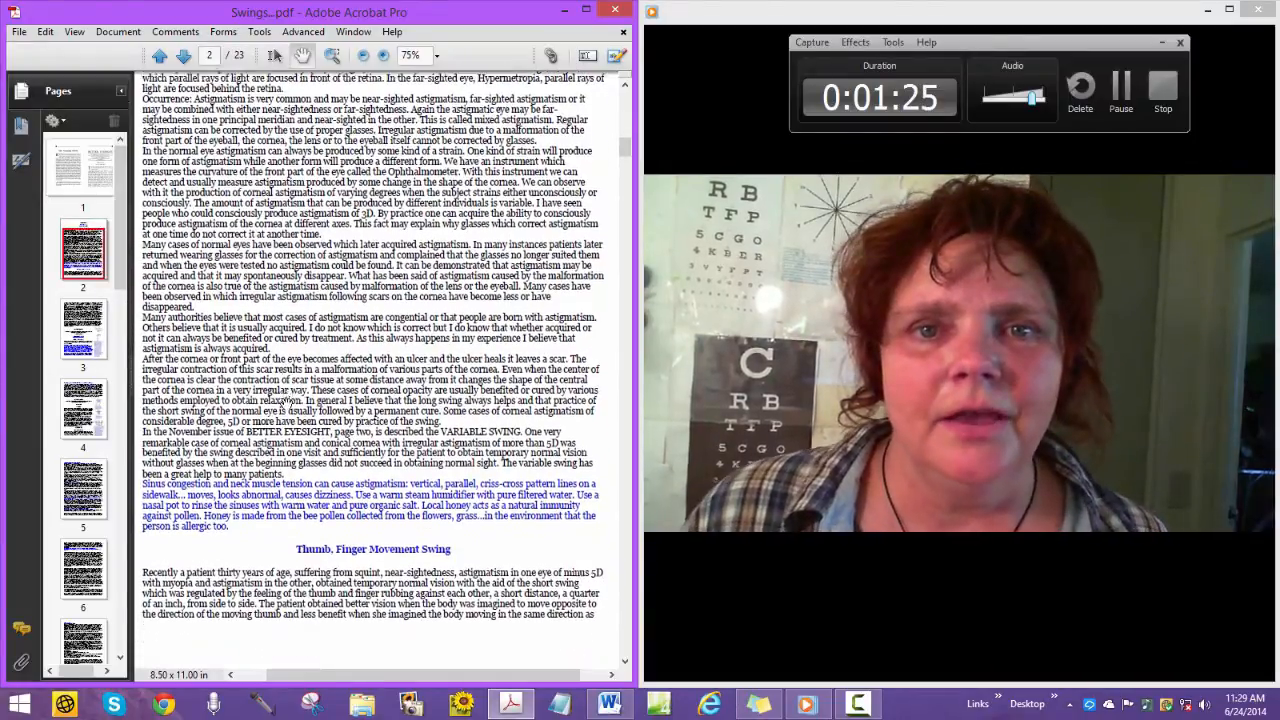
left_click(74, 32)
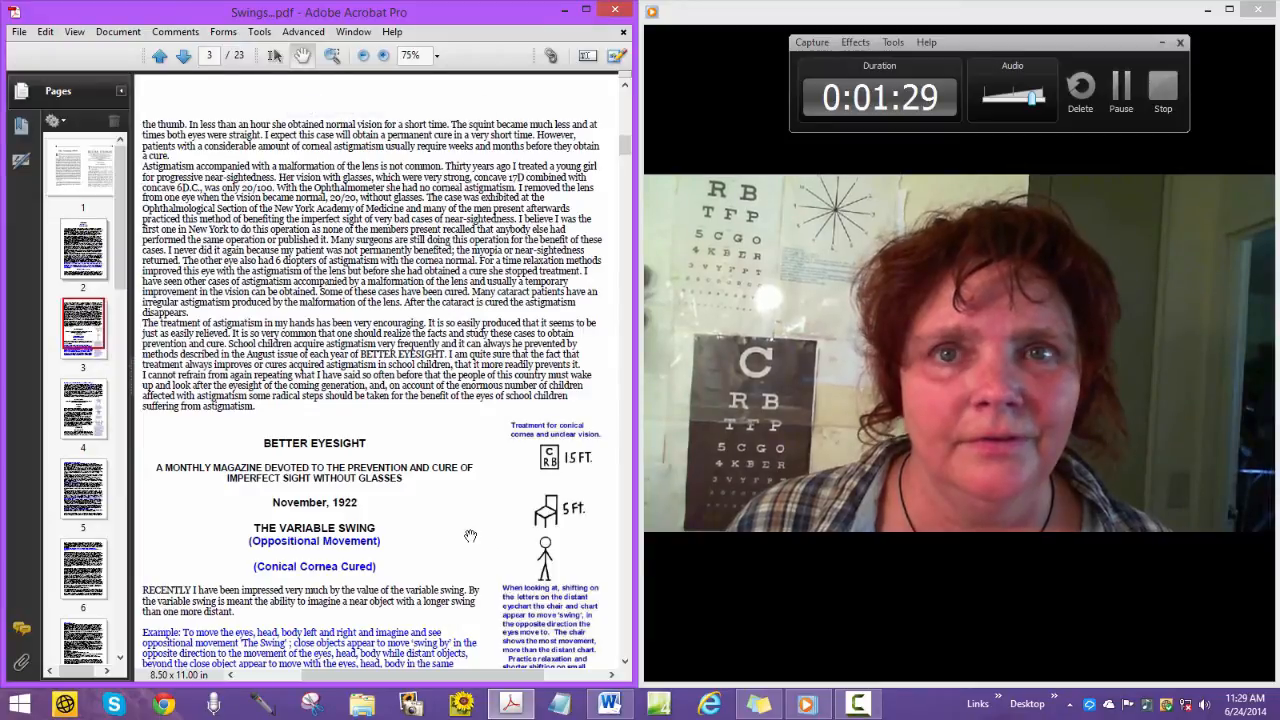
Scroll to page 3's November 1922 Variable Swing (Oppositional Movement) article
scroll("down", 3)
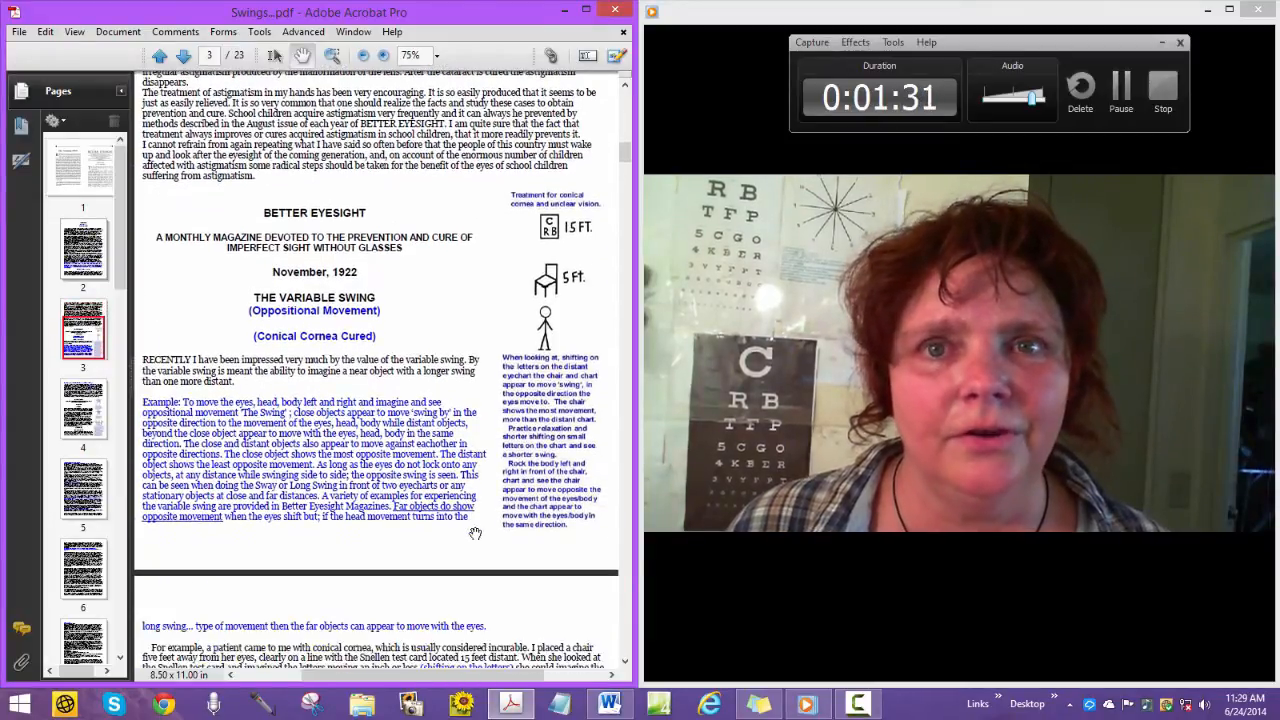
scroll("down", 3)
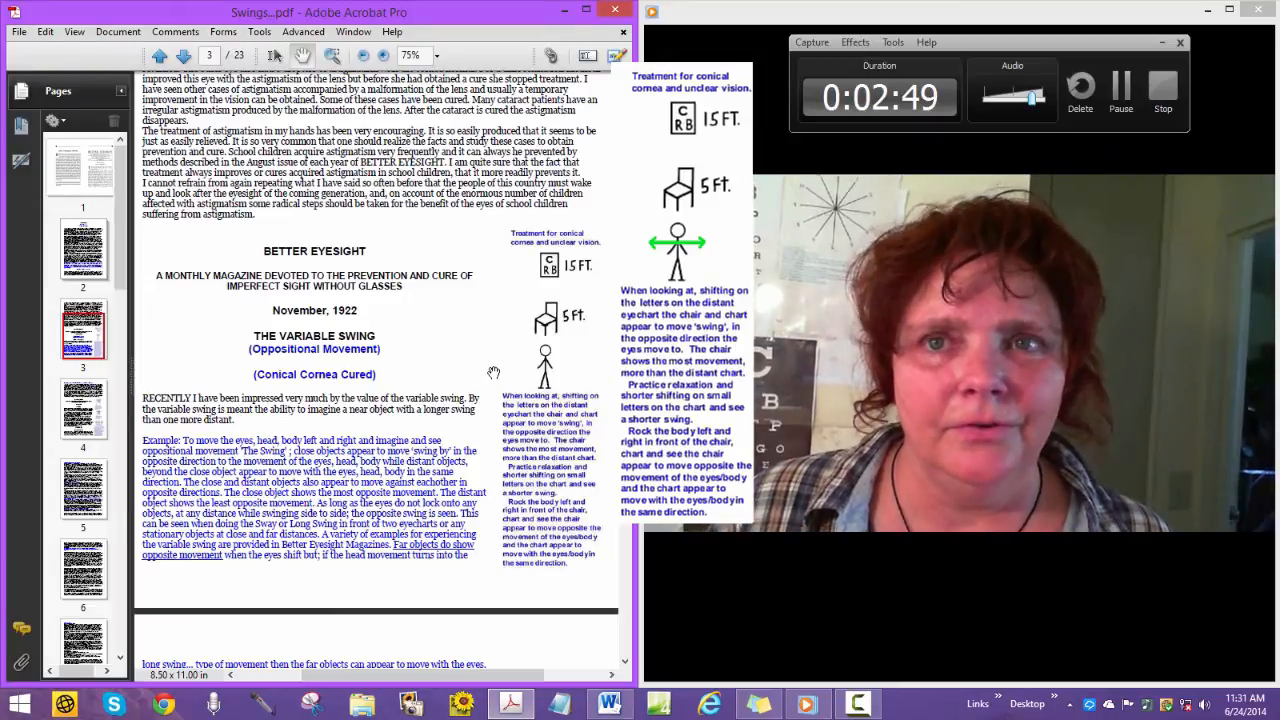
left_click(956, 660)
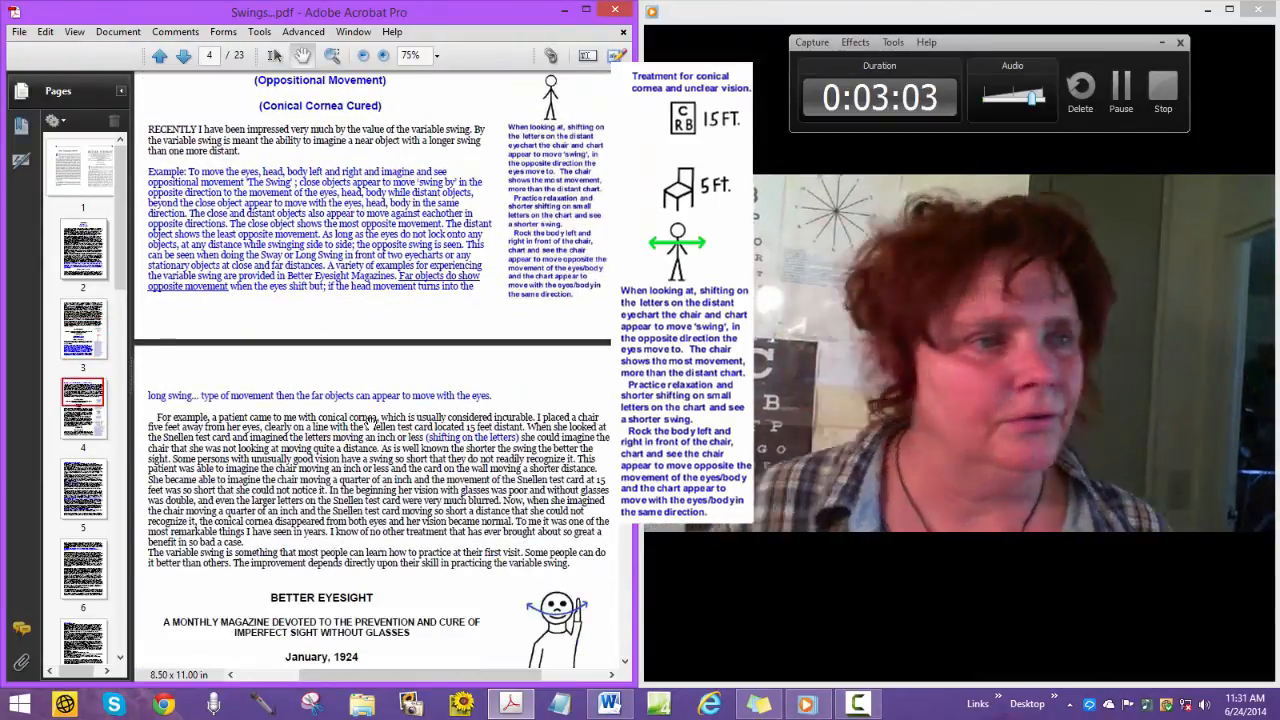
scroll("down", 3)
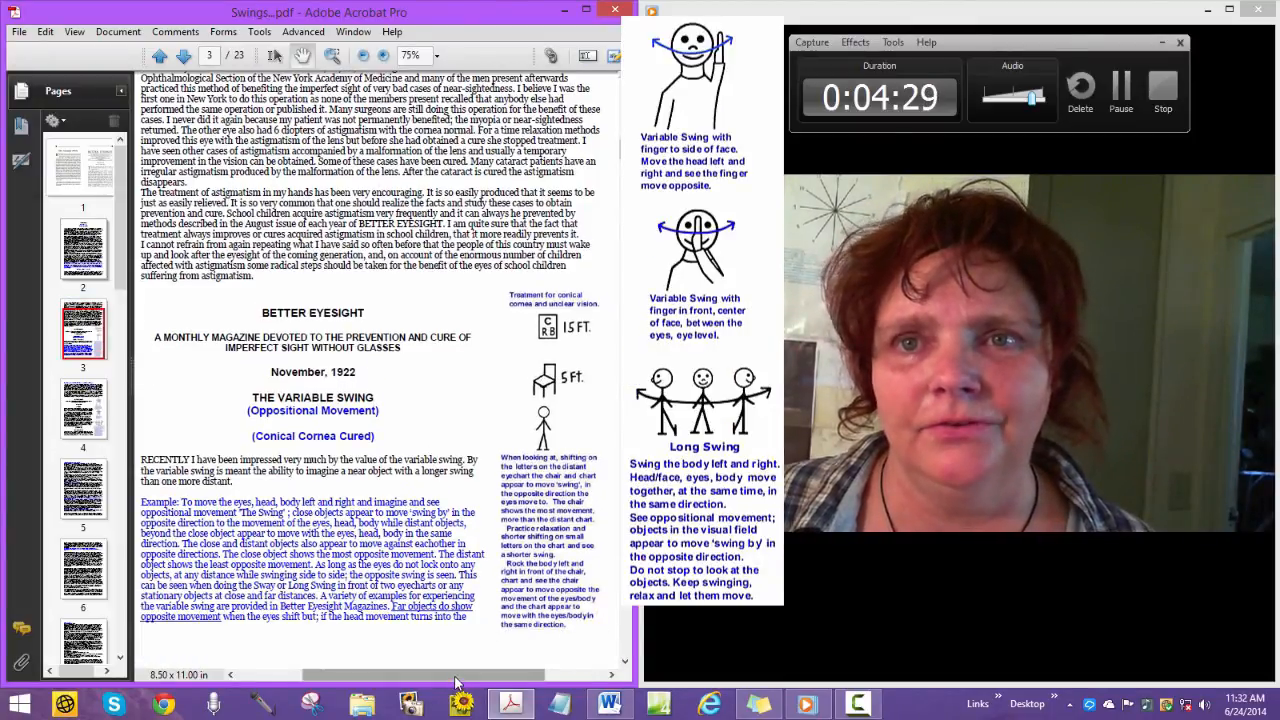
Scroll to page 6 with the Variable Swing, Long Swing and Drifting Swing paragraphs
scroll("down", 3)
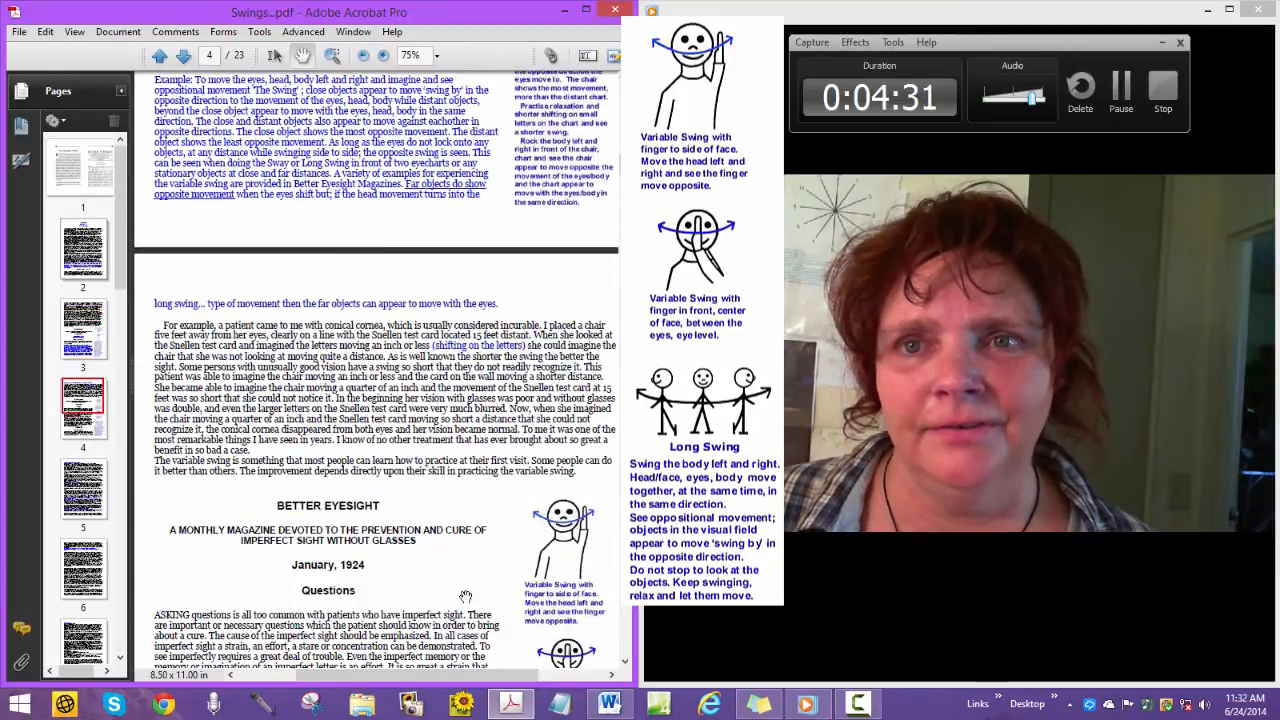
scroll("down", 3)
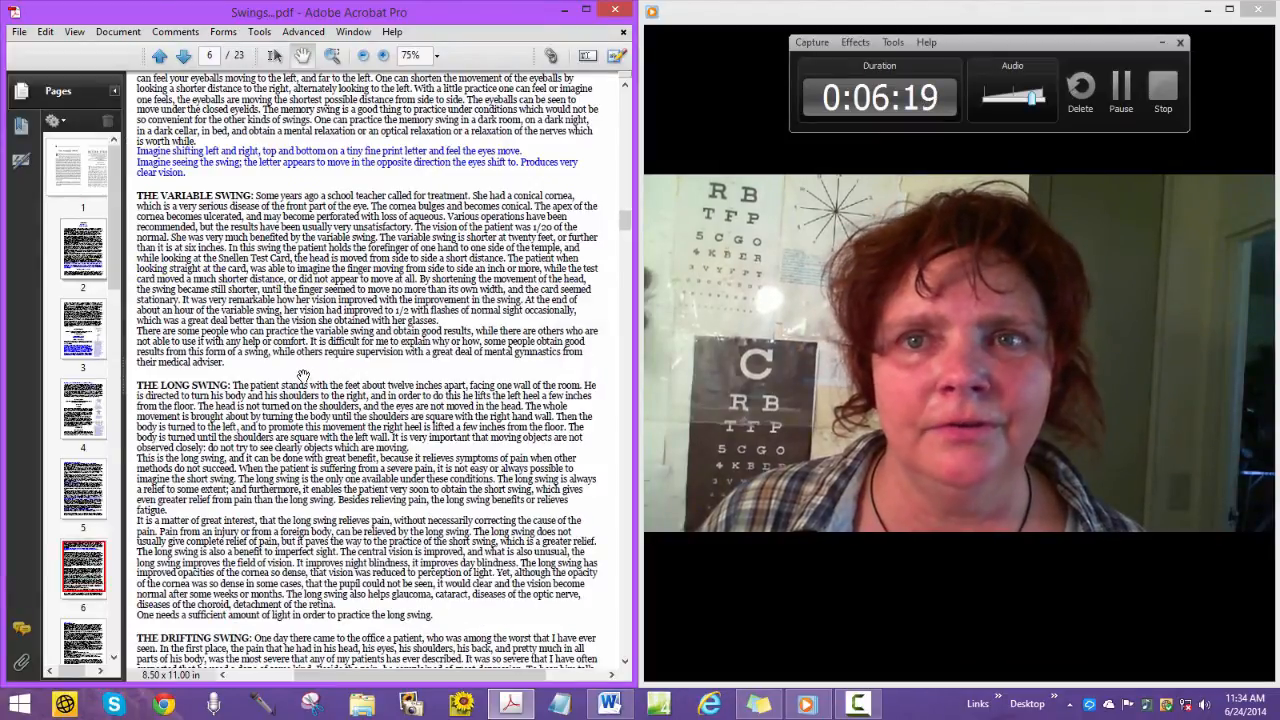
Scroll to page 11 where the July 1925 Astigmatism article by W. H. Bates begins
scroll("down", 3)
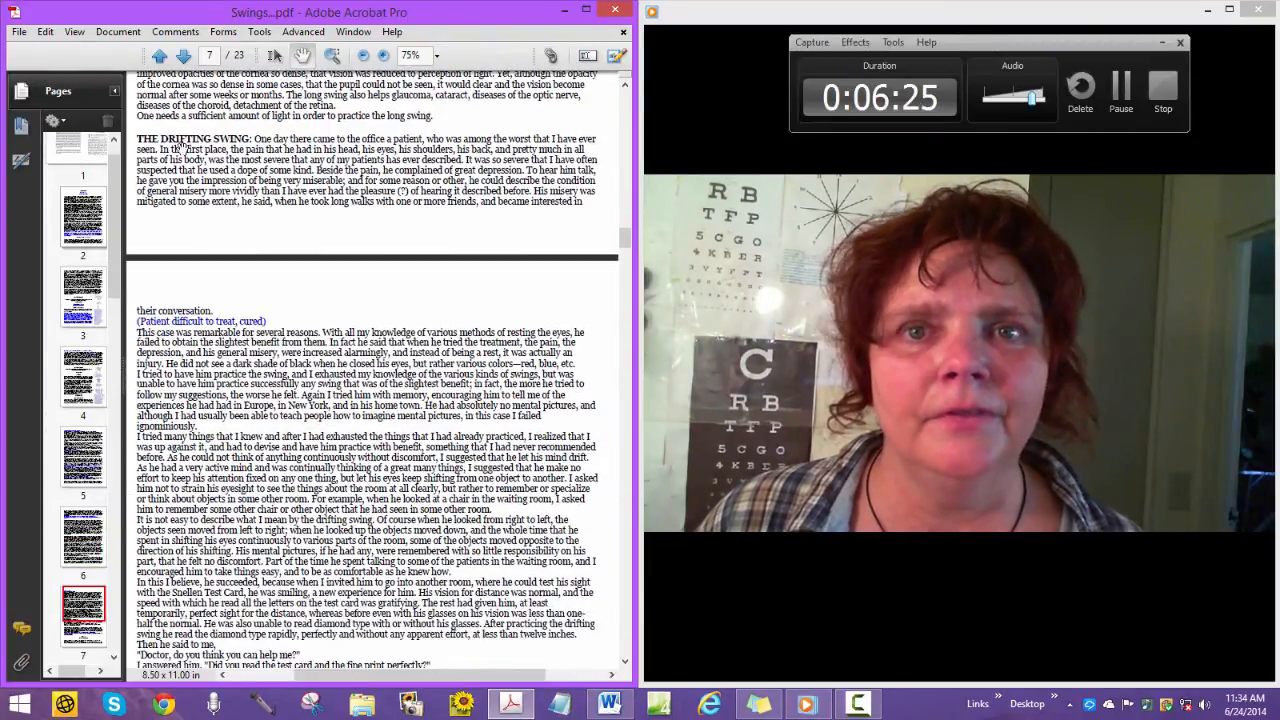
scroll("down", 3)
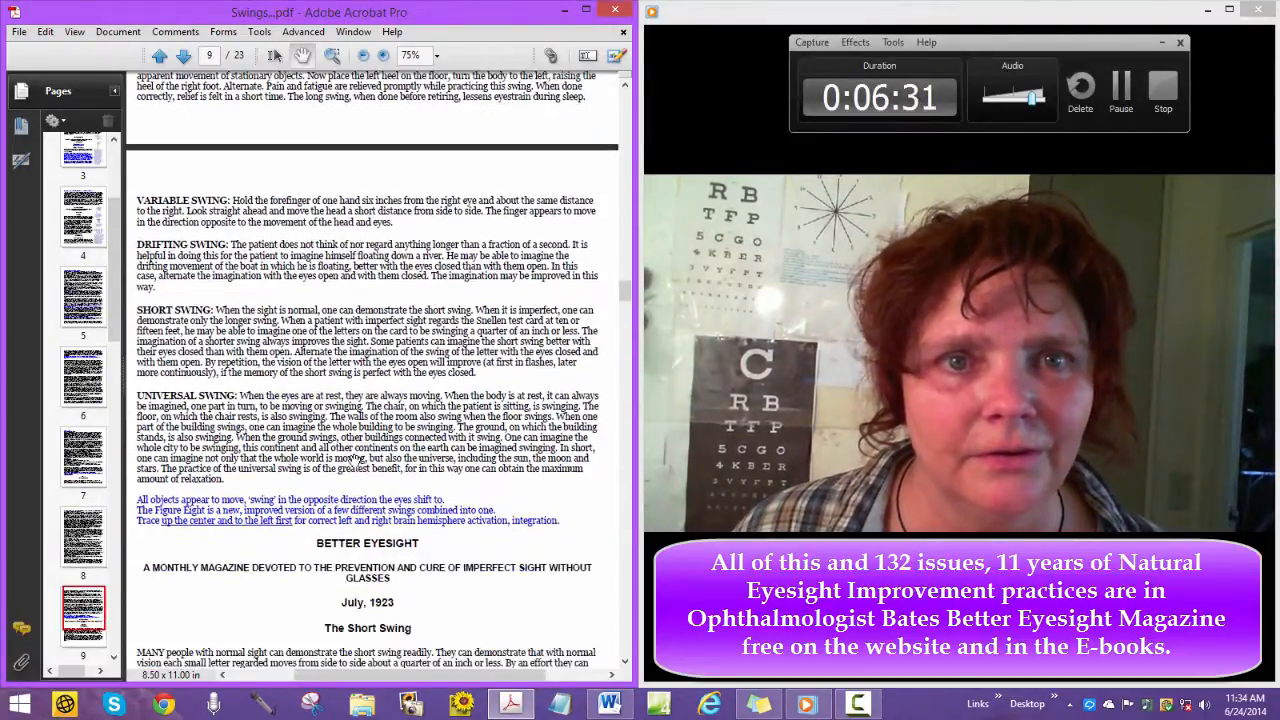
scroll("down", 3)
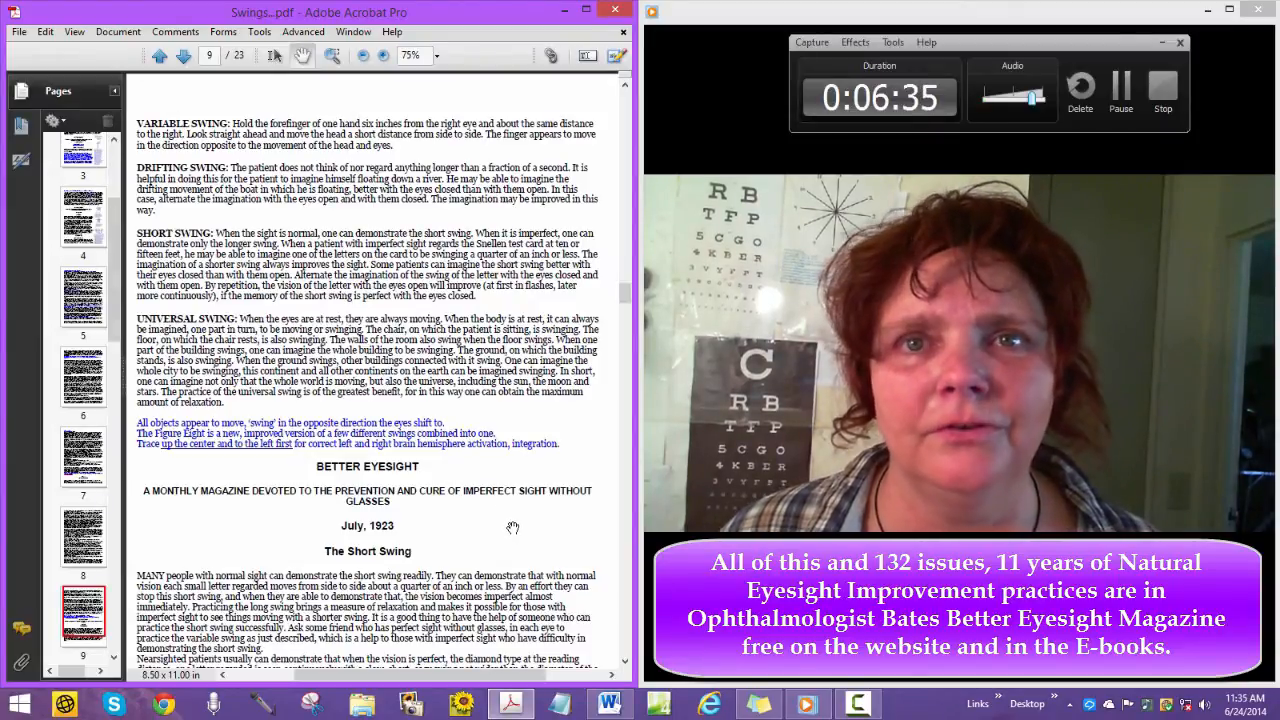
scroll("down", 3)
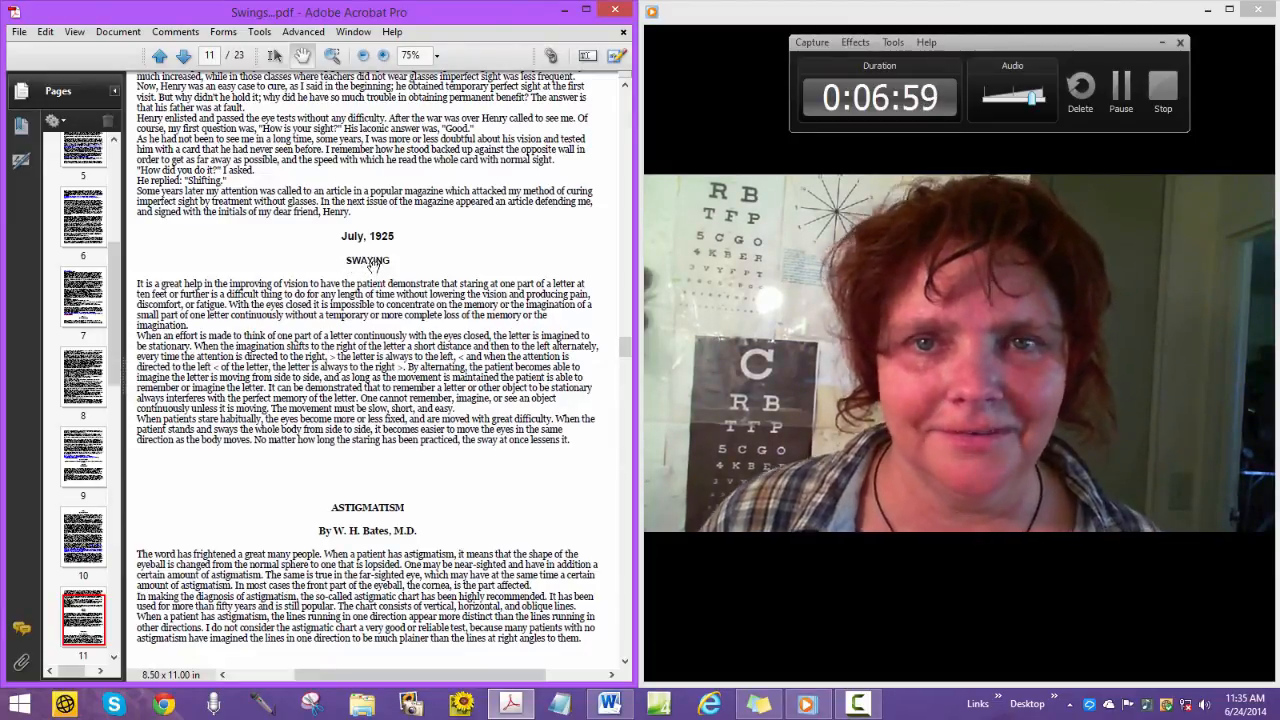
scroll("down", 3)
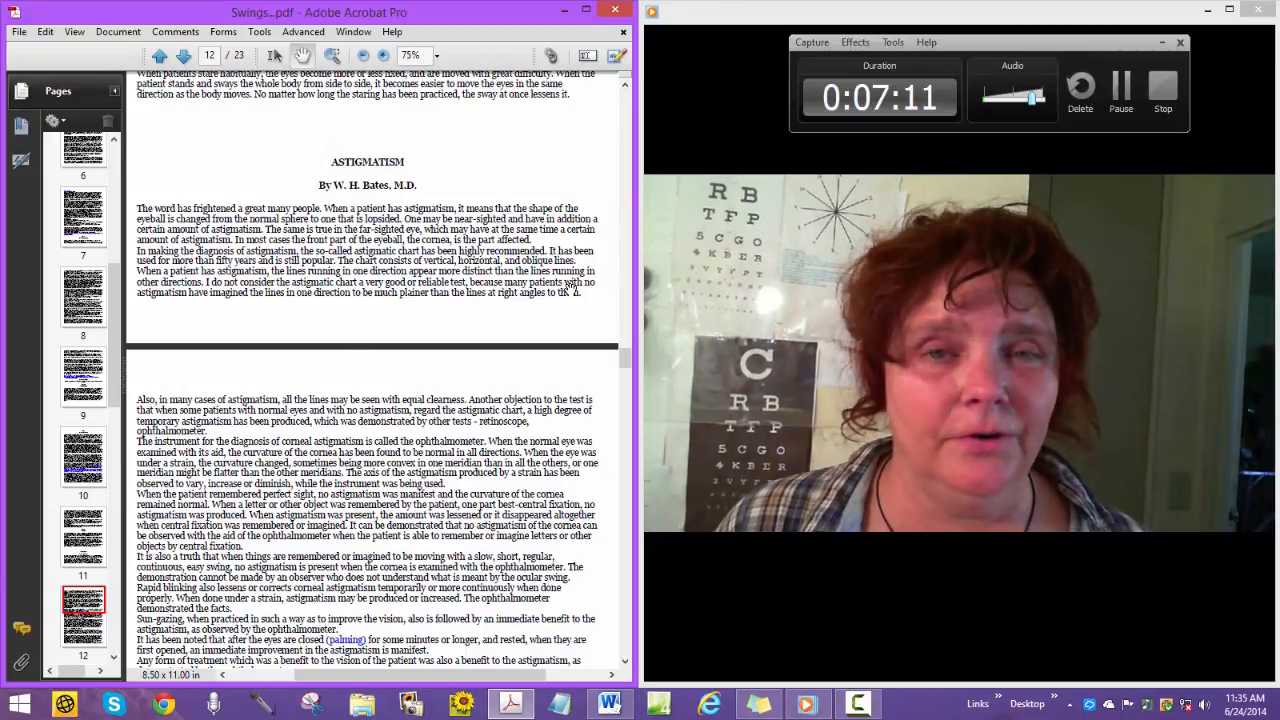
Scroll to page 13's second Bates Astigmatism article and its Definitions heading
scroll("down", 3)
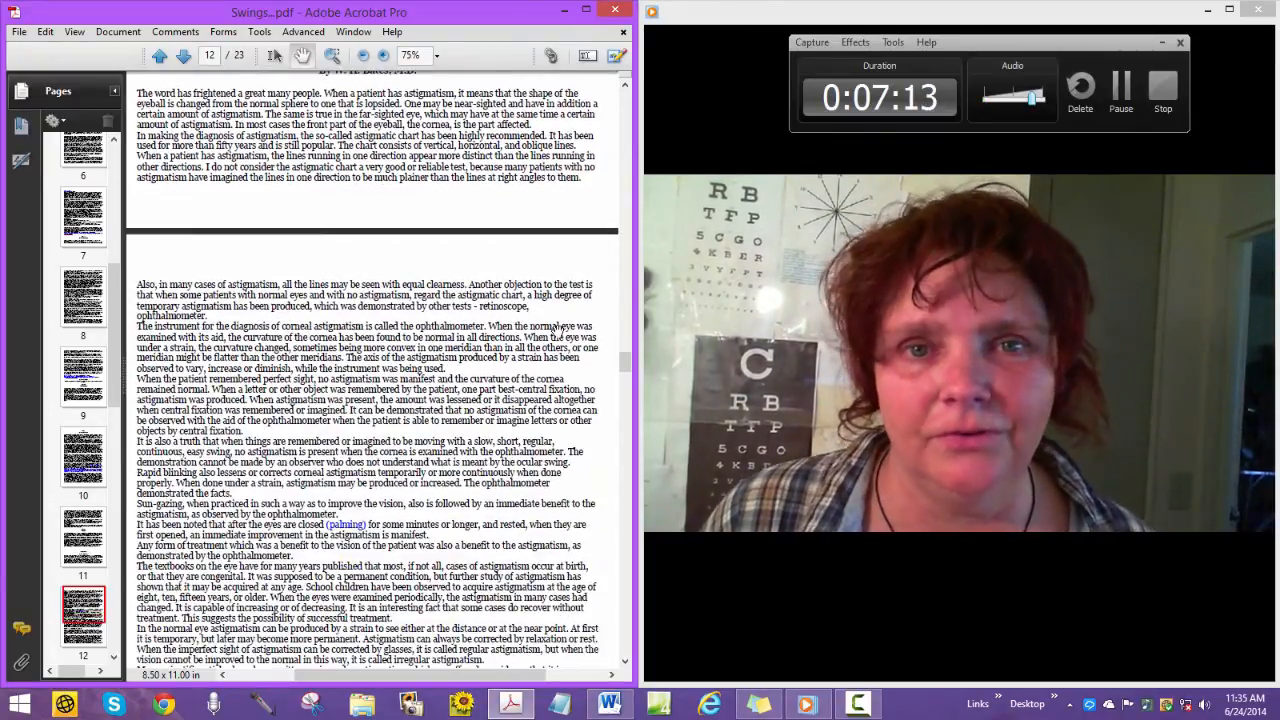
scroll("down", 3)
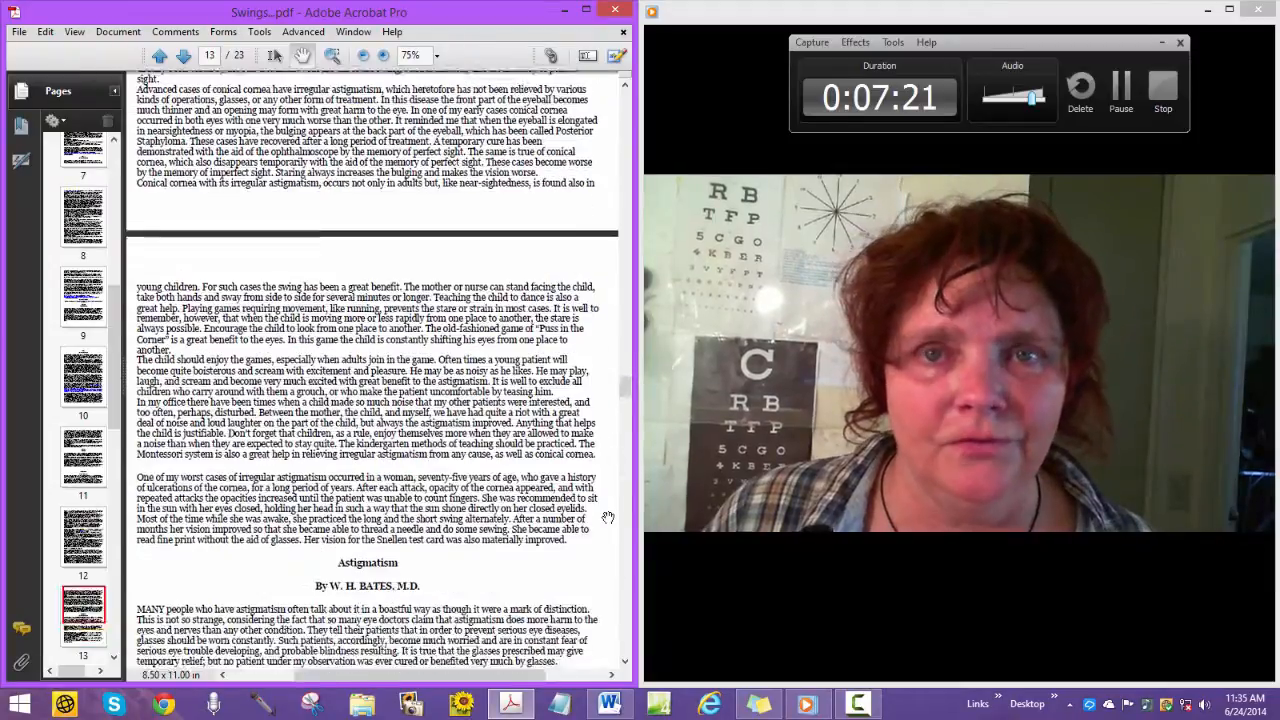
scroll("down", 3)
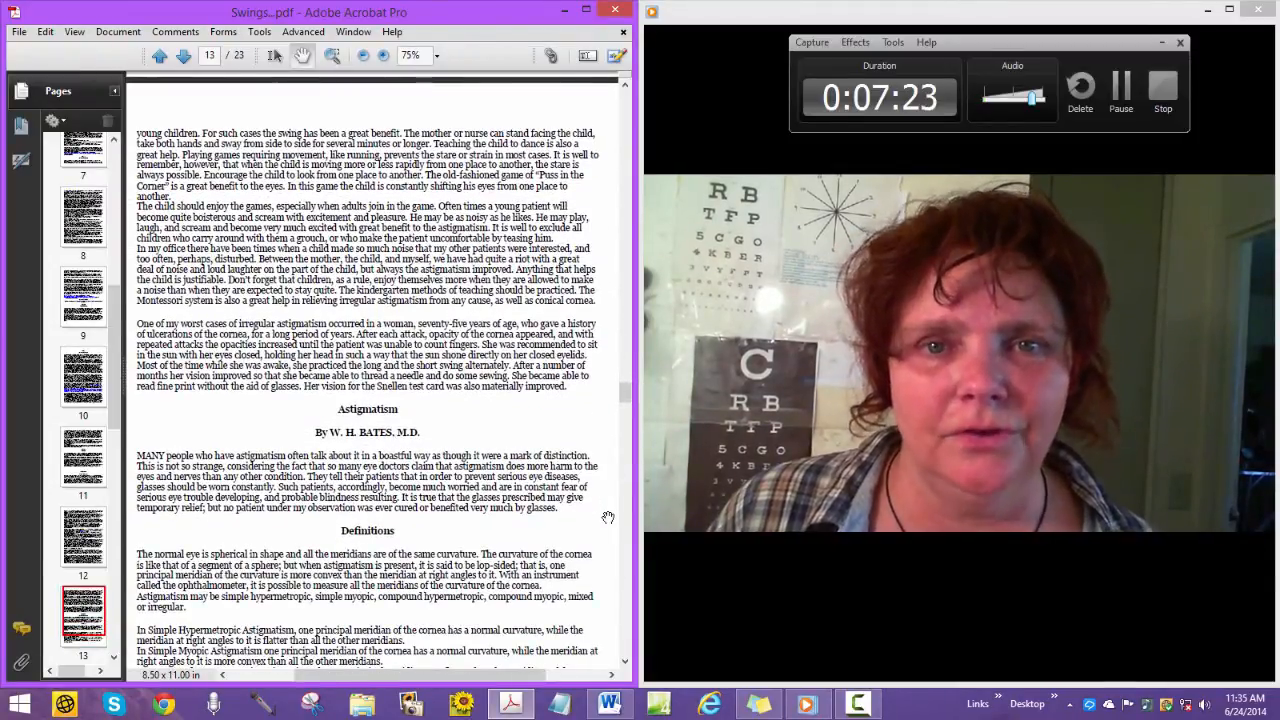
scroll("down", 3)
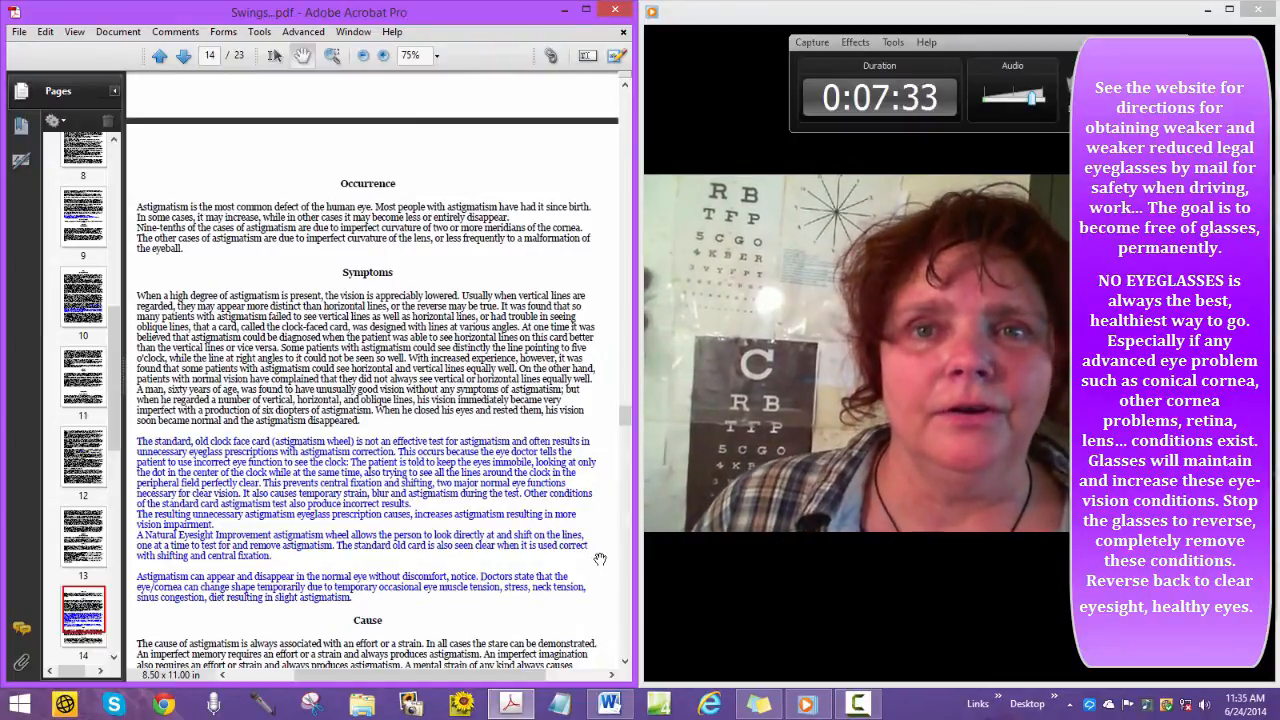
Scroll to page 14 with the astigmatism Cause and Treatment sections
scroll("down", 3)
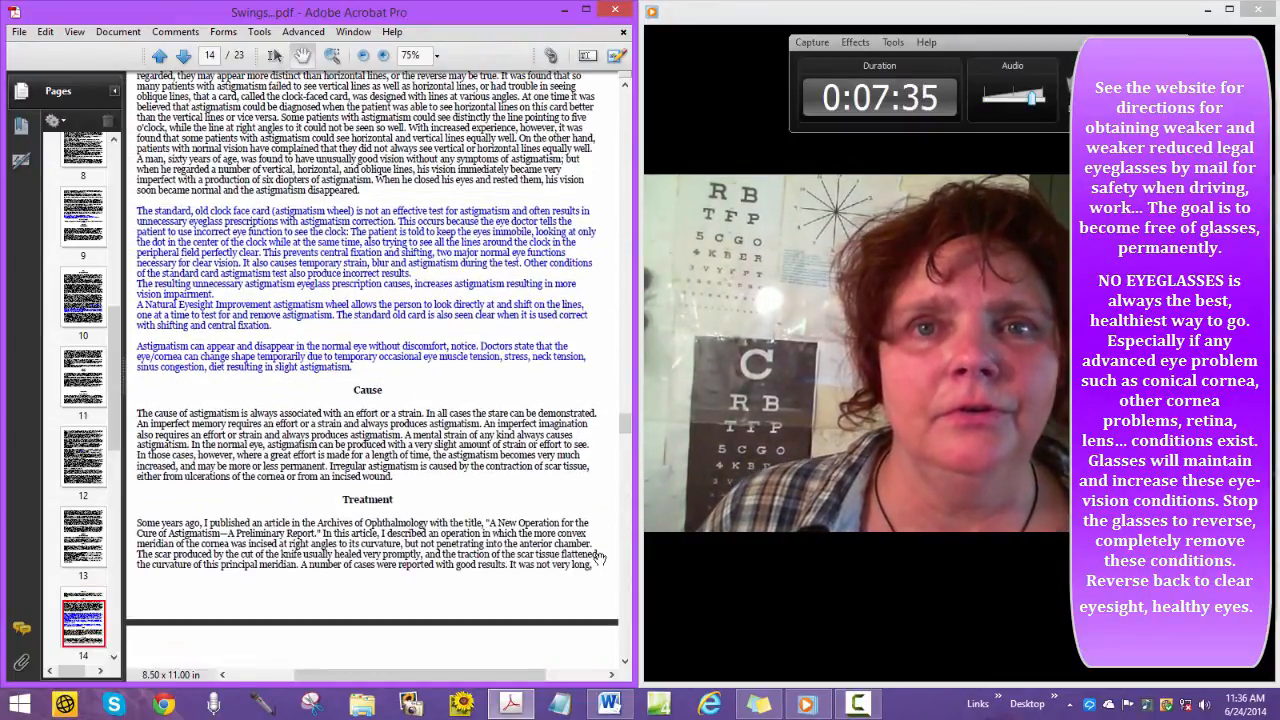
scroll("down", 3)
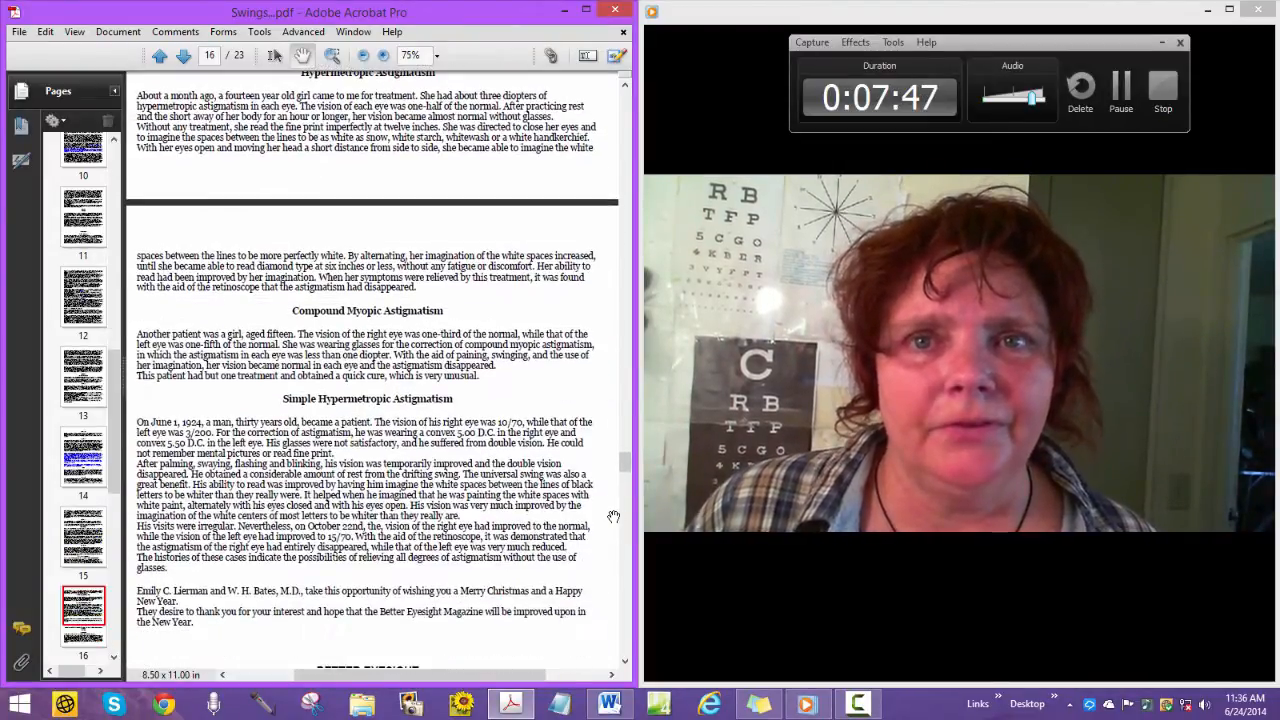
Scroll from page 17 to page 20's Favorable Conditions, Central Fixation and Shifting sections
scroll("down", 3)
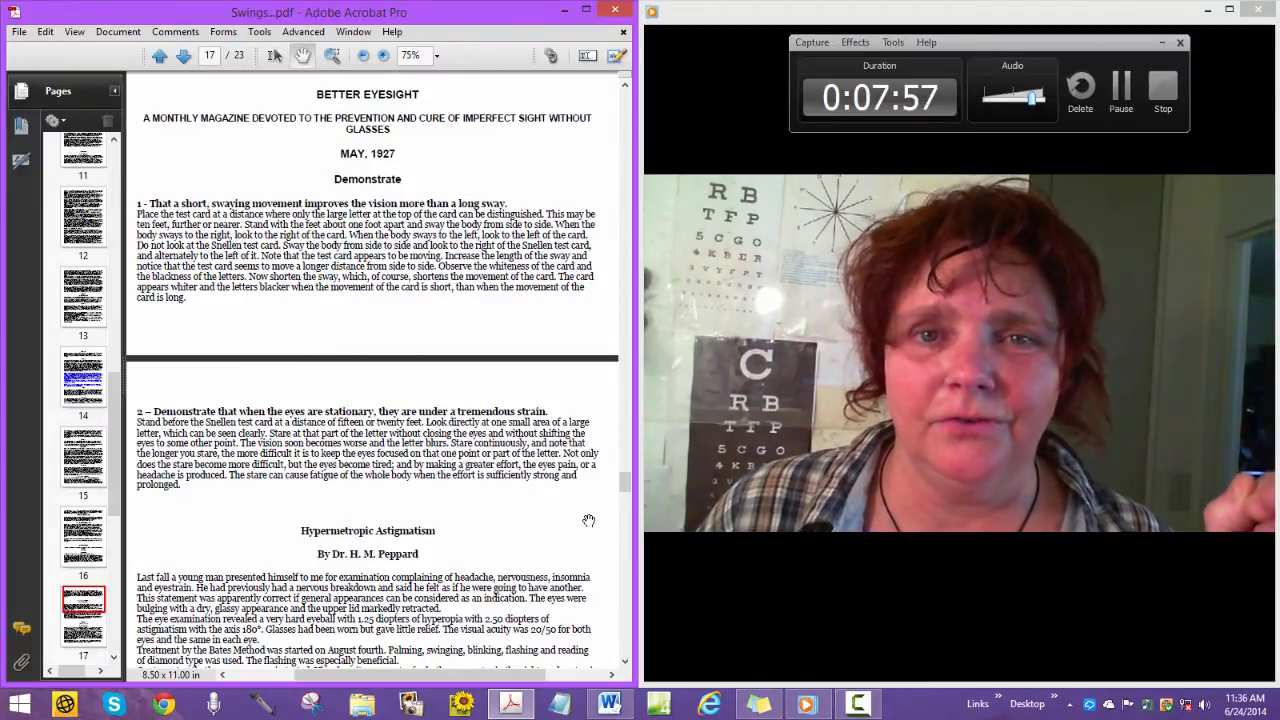
scroll("down", 3)
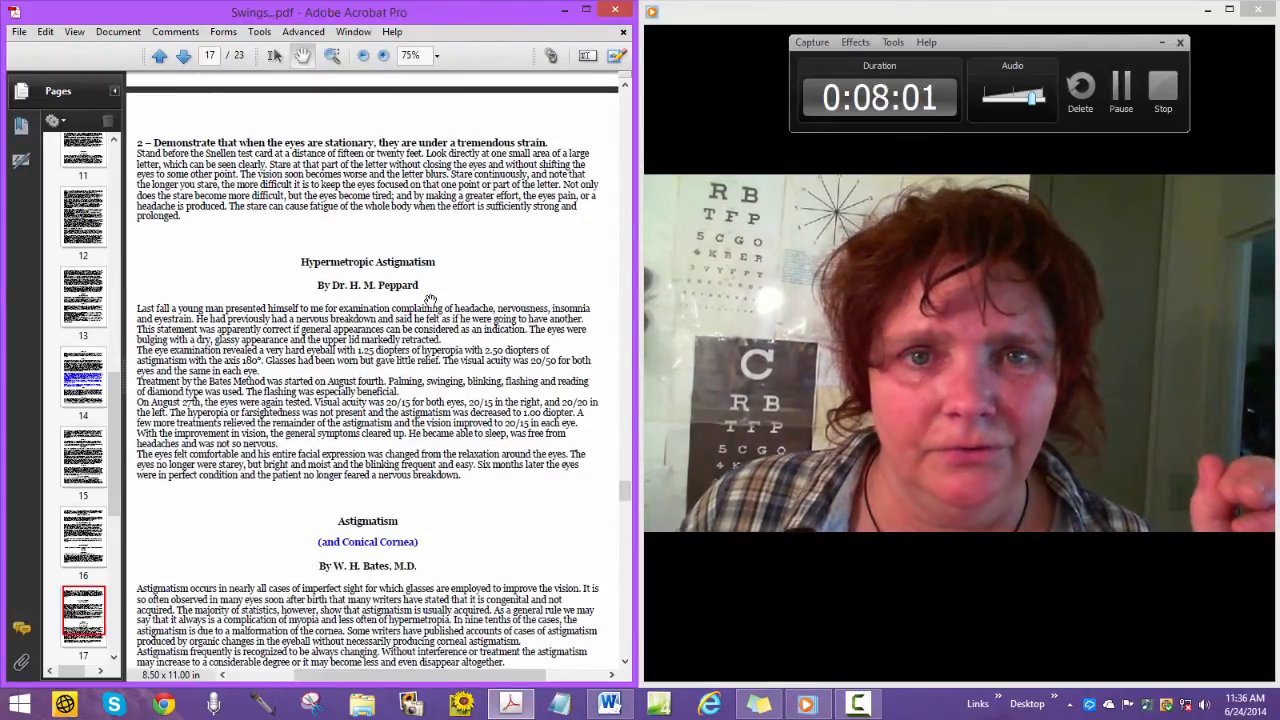
scroll("down", 3)
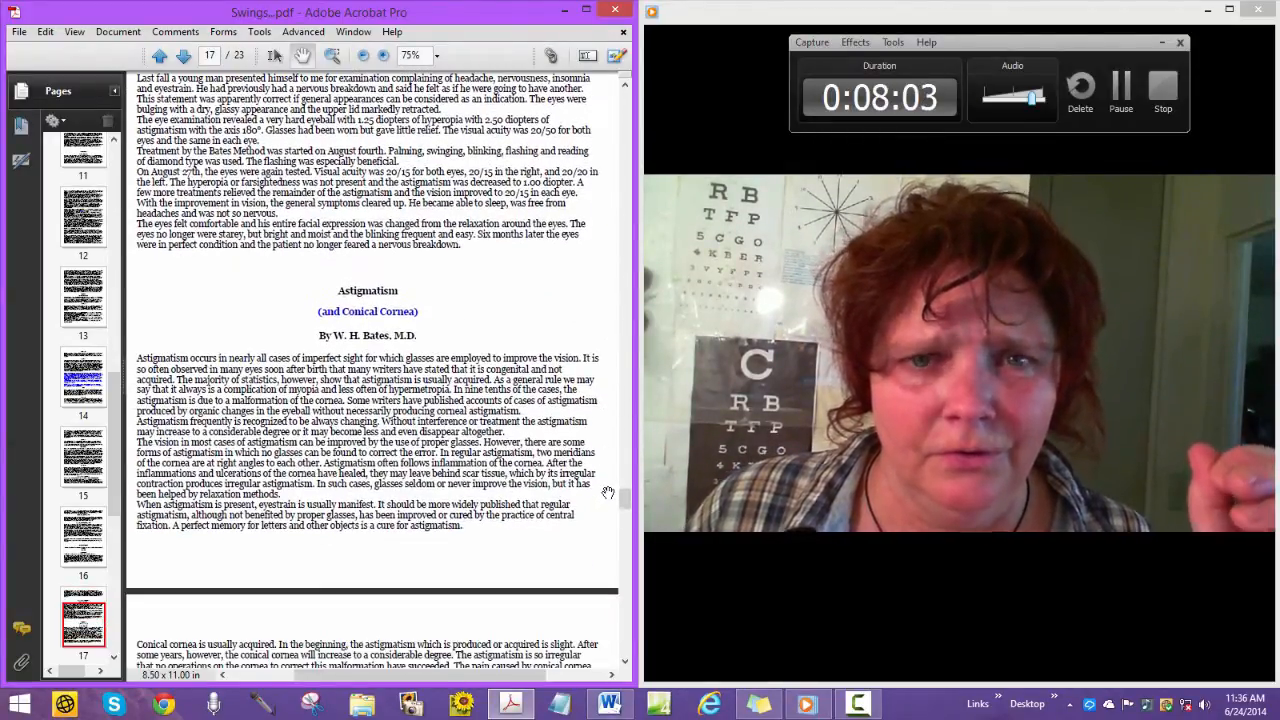
scroll("down", 3)
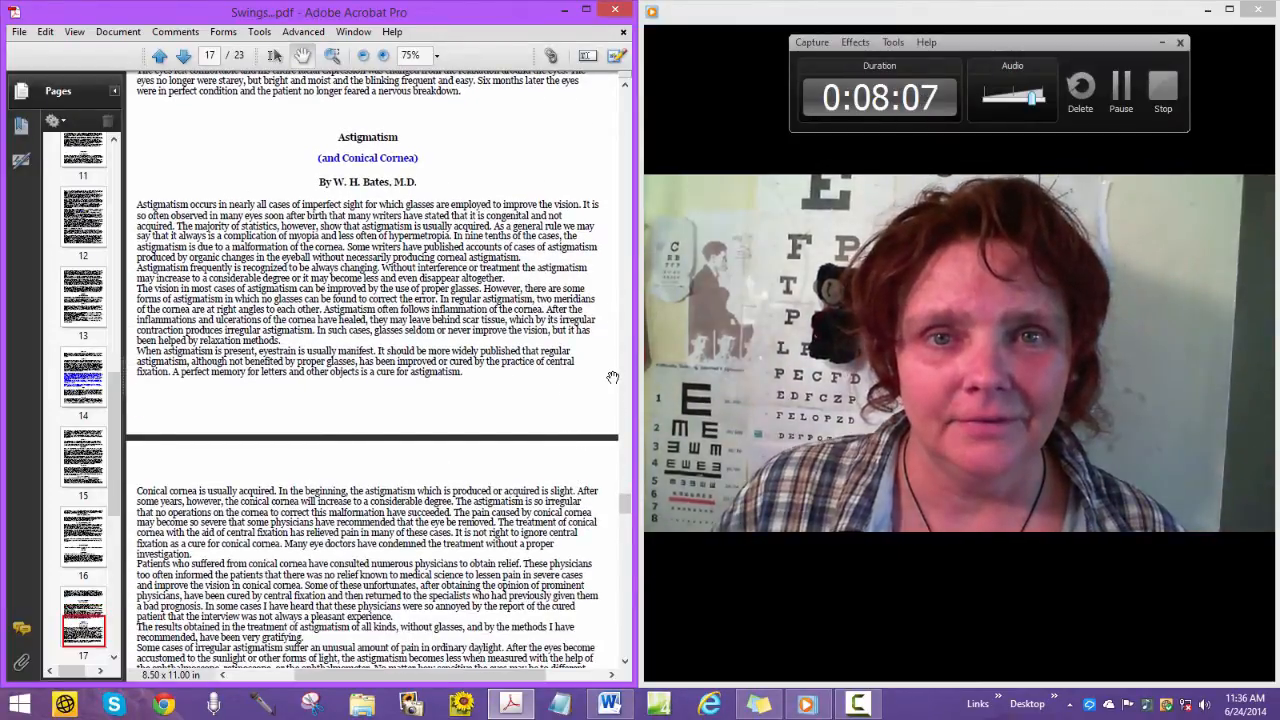
scroll("down", 3)
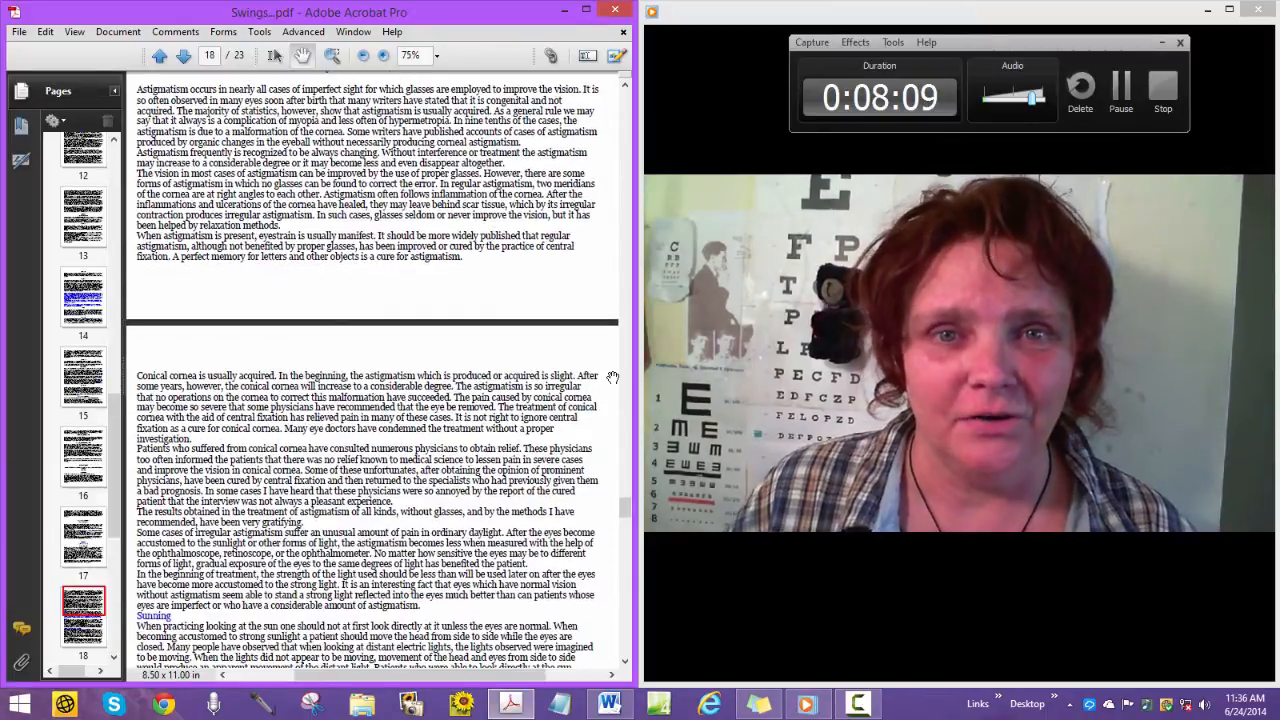
scroll("down", 3)
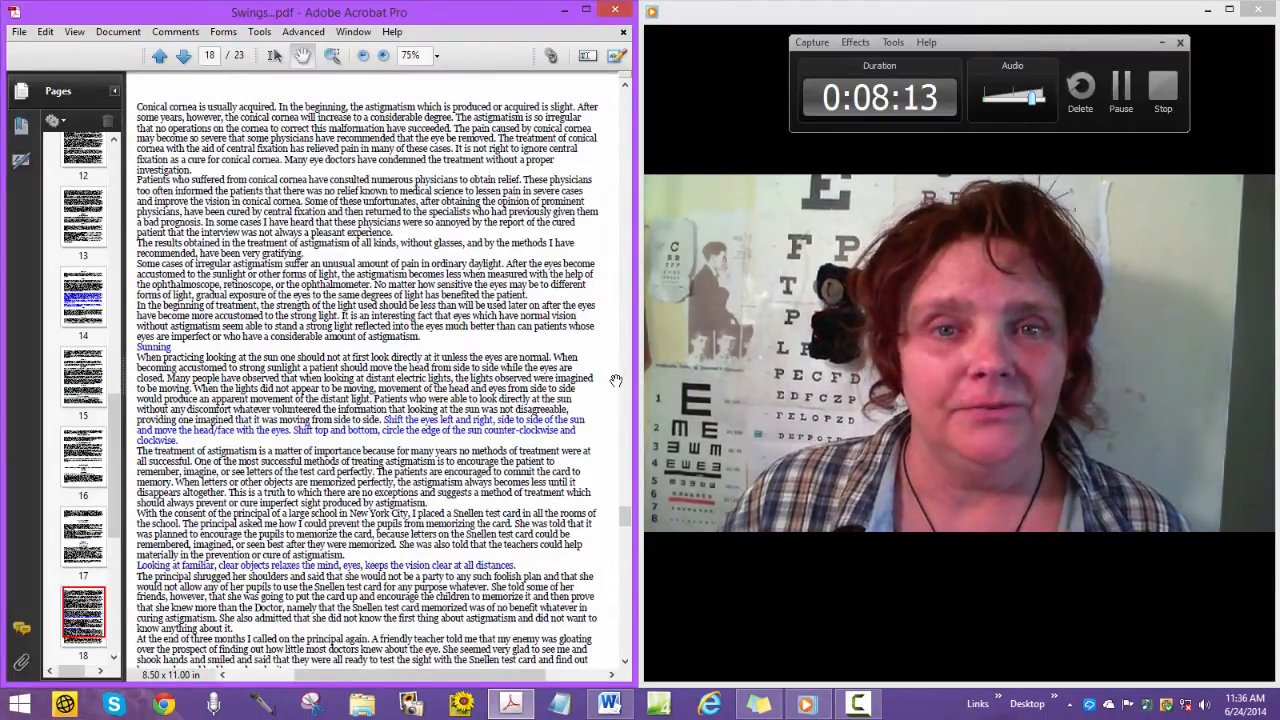
scroll("down", 3)
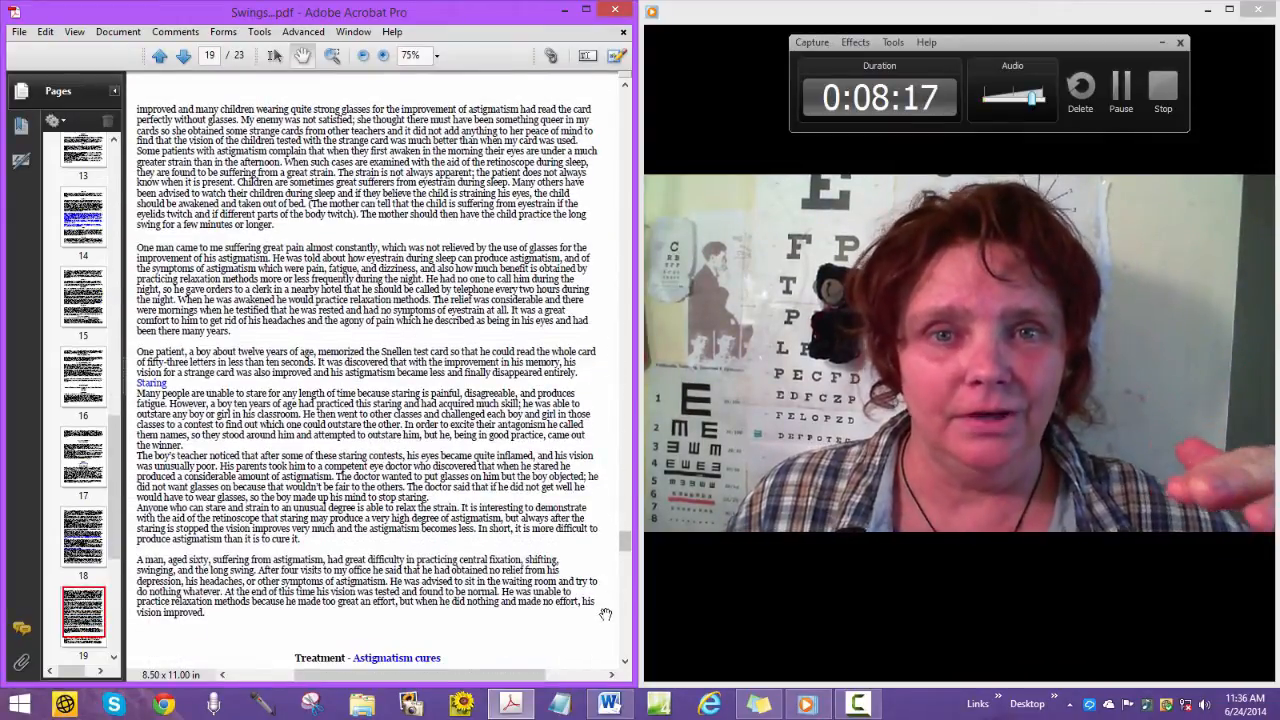
scroll("down", 3)
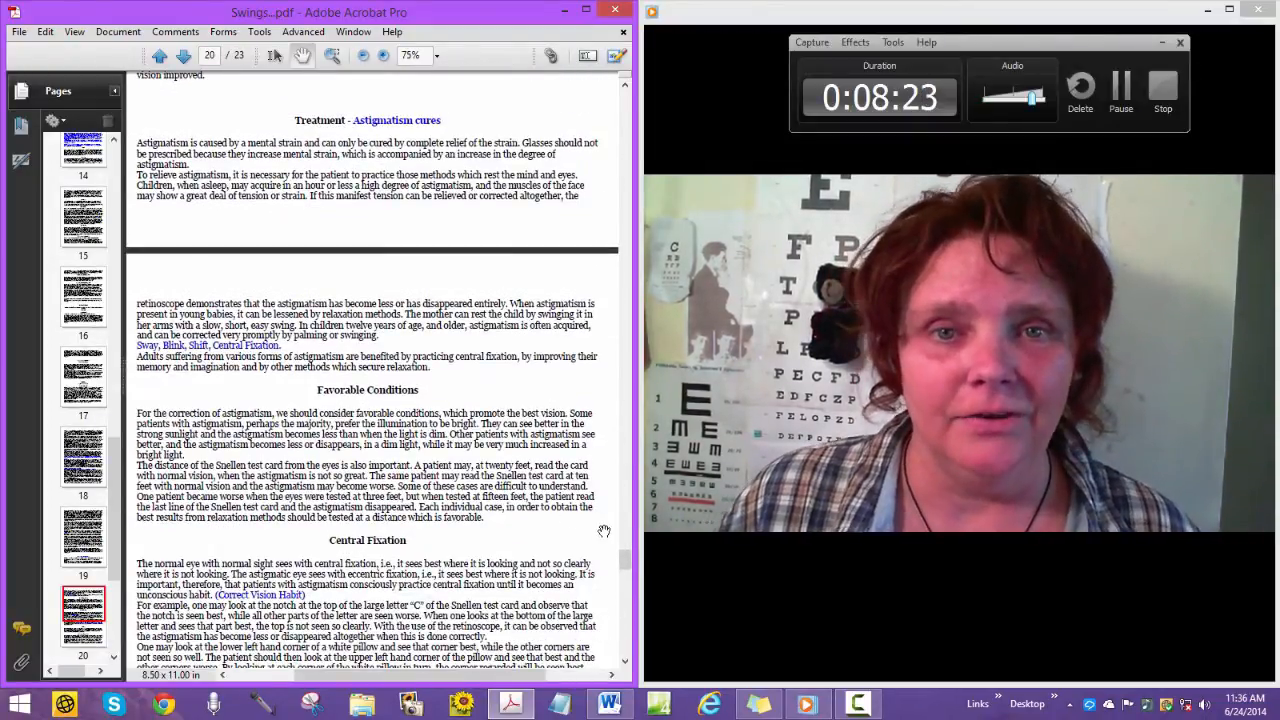
scroll("down", 3)
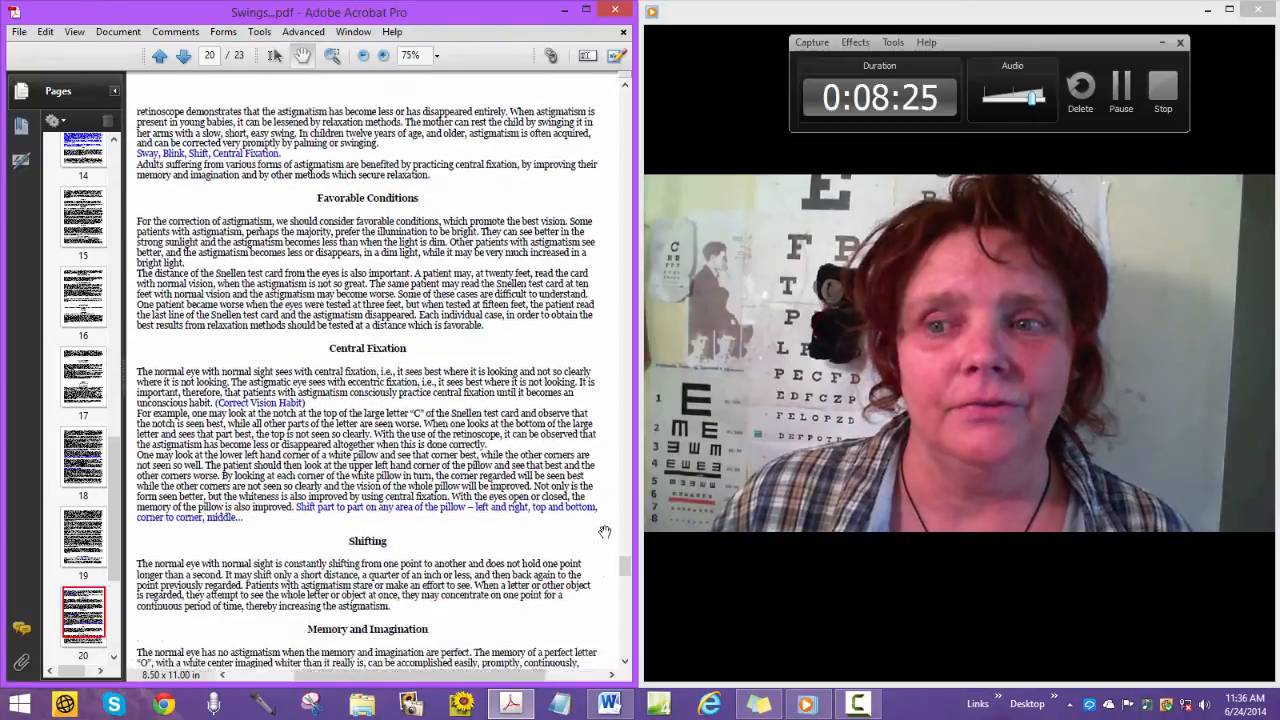
scroll("down", 3)
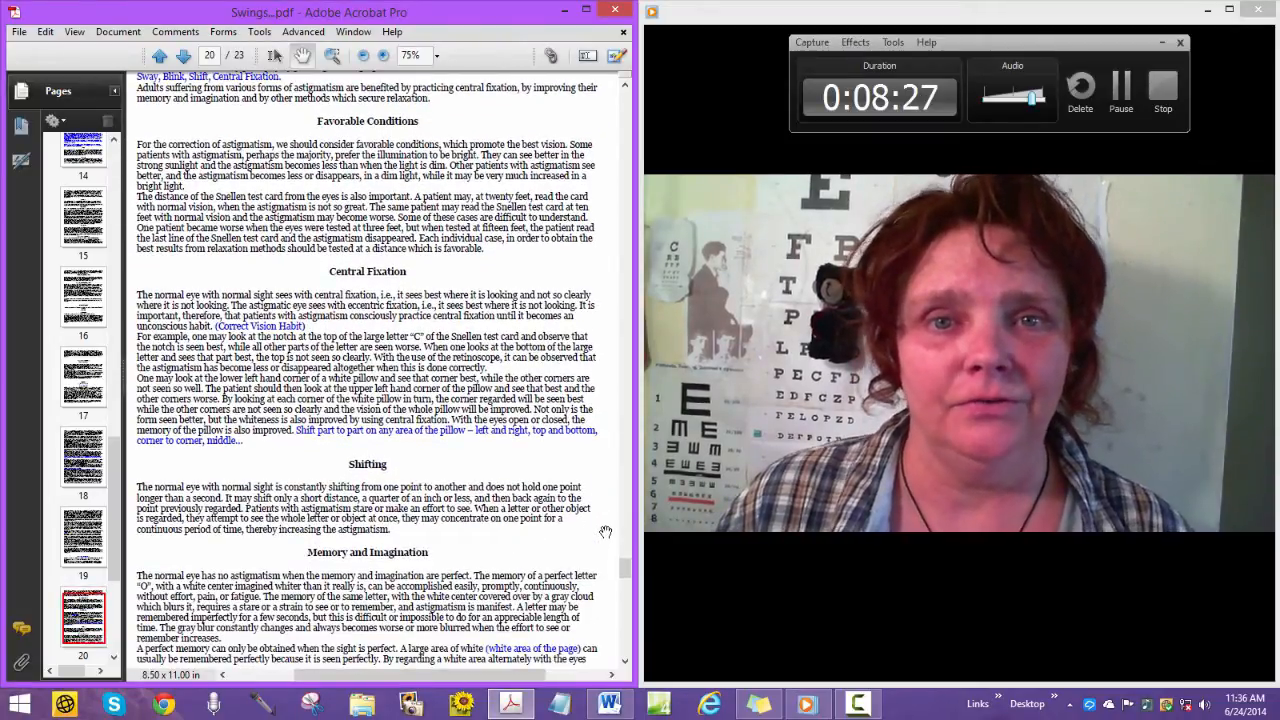
scroll("down", 3)
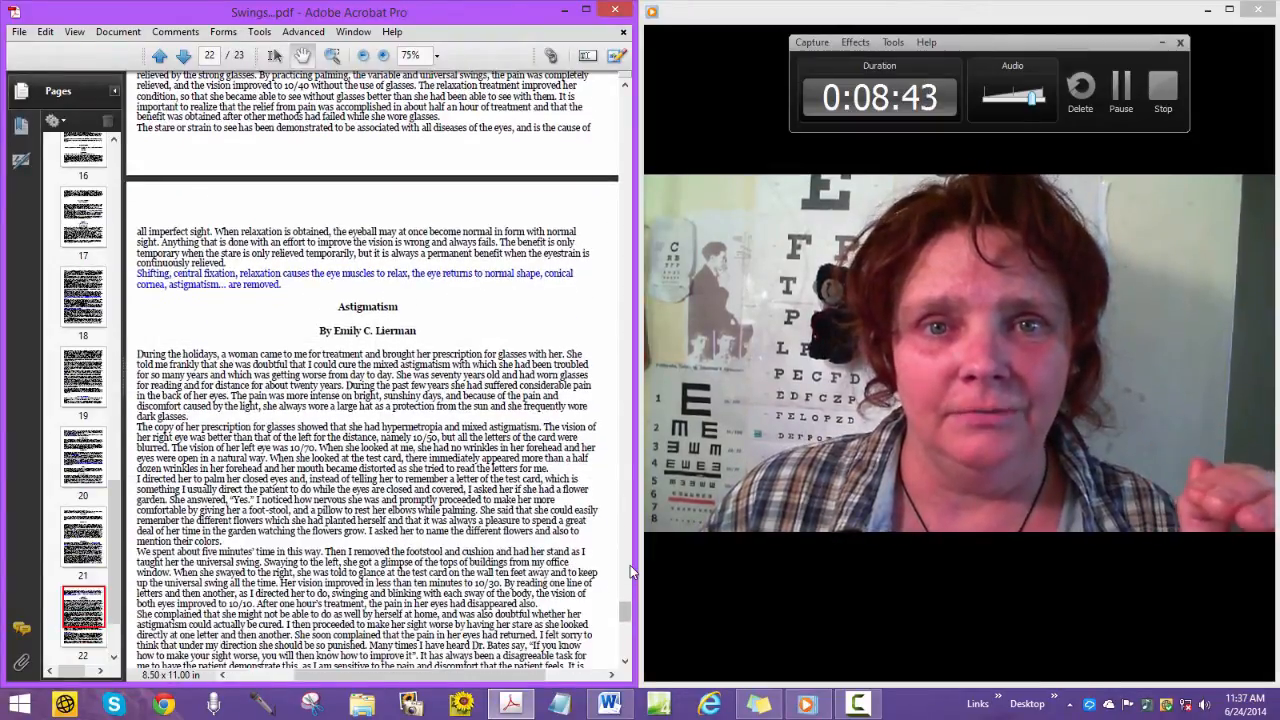
Scroll to page 22 showing Emily C. Lierman's Astigmatism article and Oppositional Movement
scroll("down", 3)
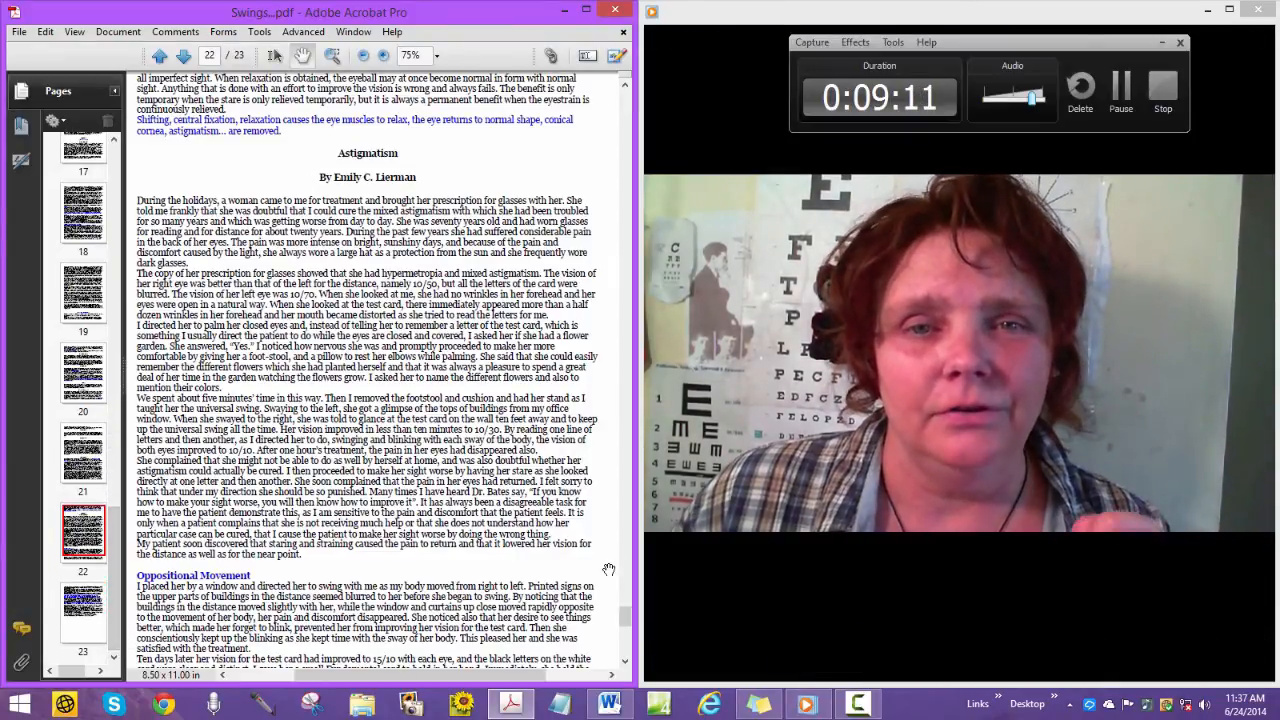
scroll("down", 3)
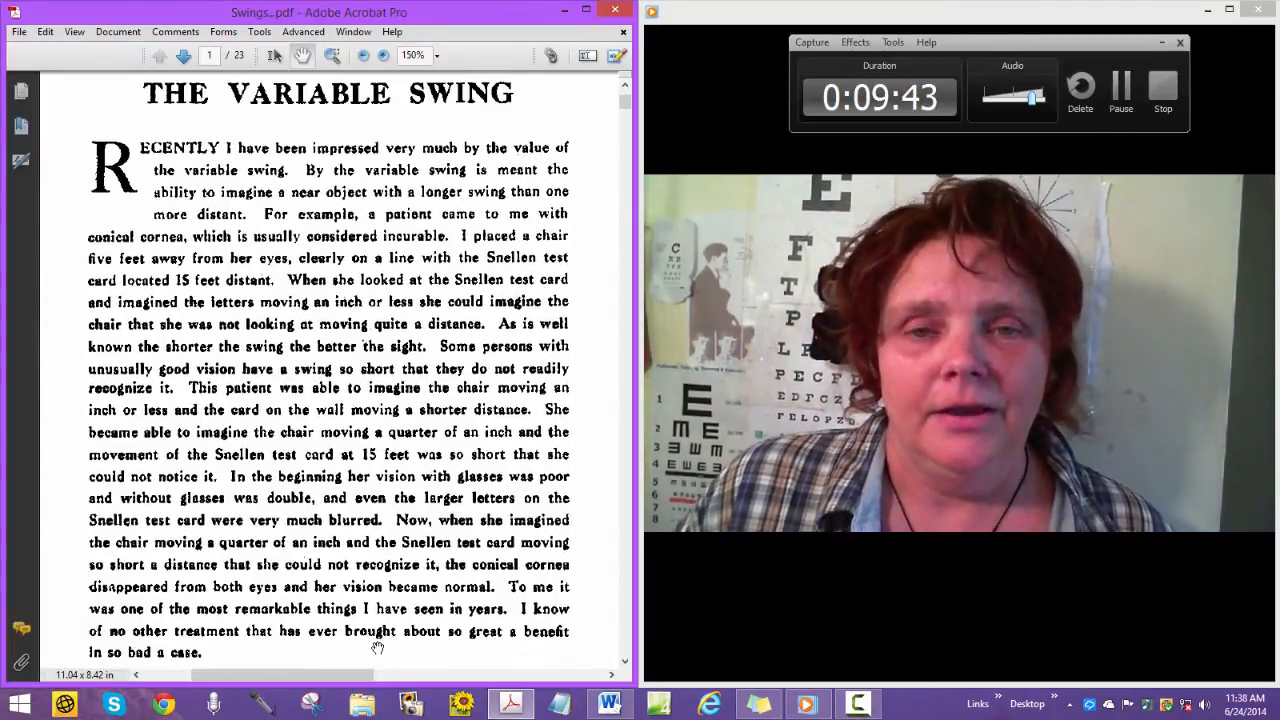
mouse_move(424, 616)
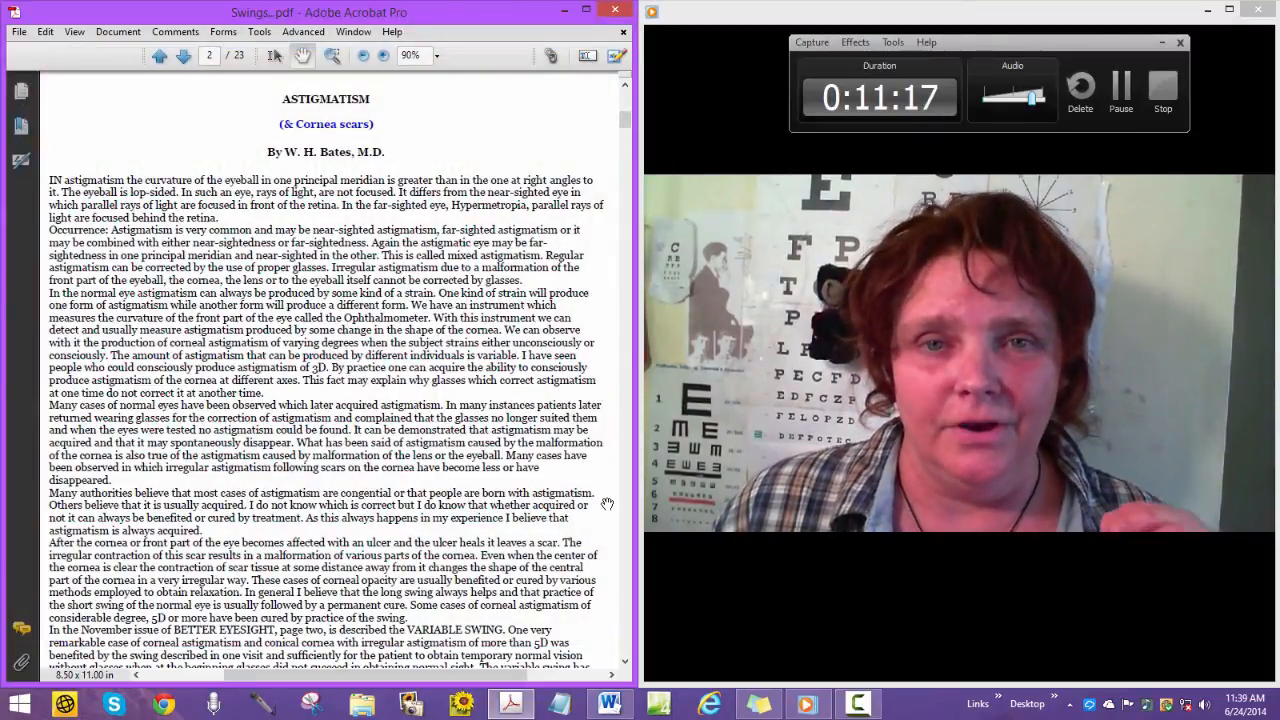
Scroll past the Astigmatism & Cornea Scars and Finger Swing pages to page 4's January 1924 Questions article
scroll("down", 3)
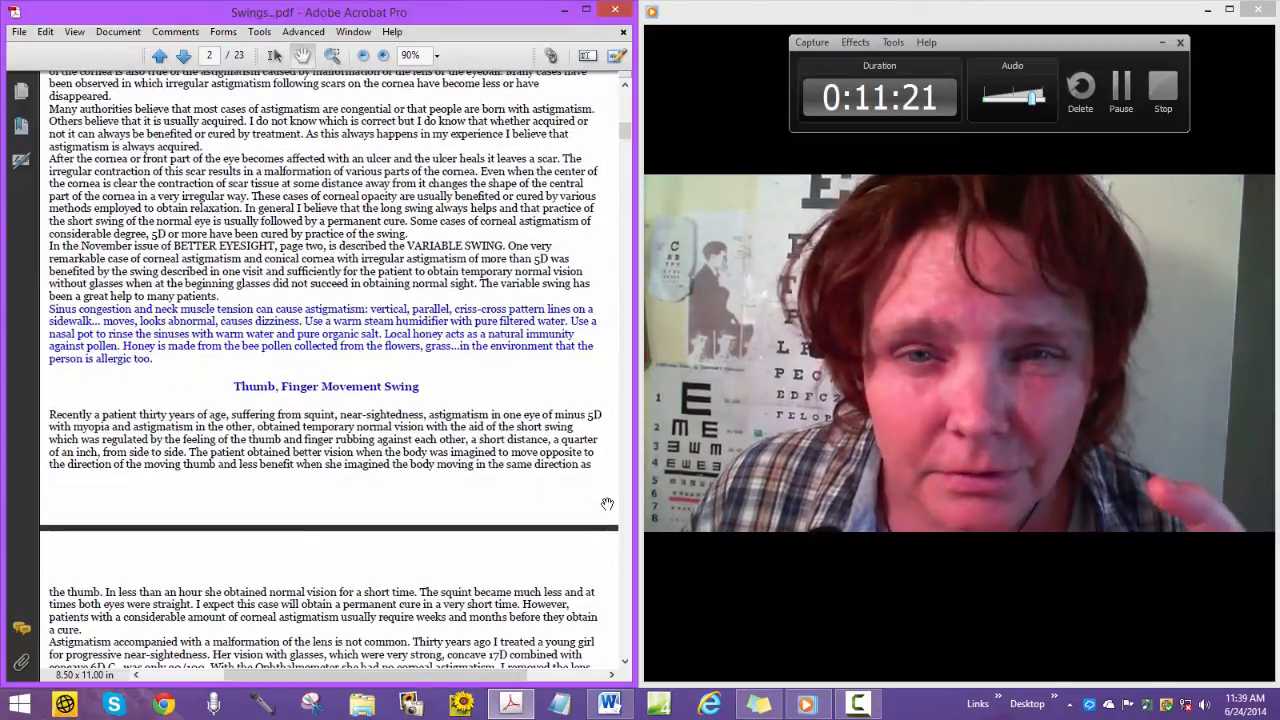
scroll("down", 3)
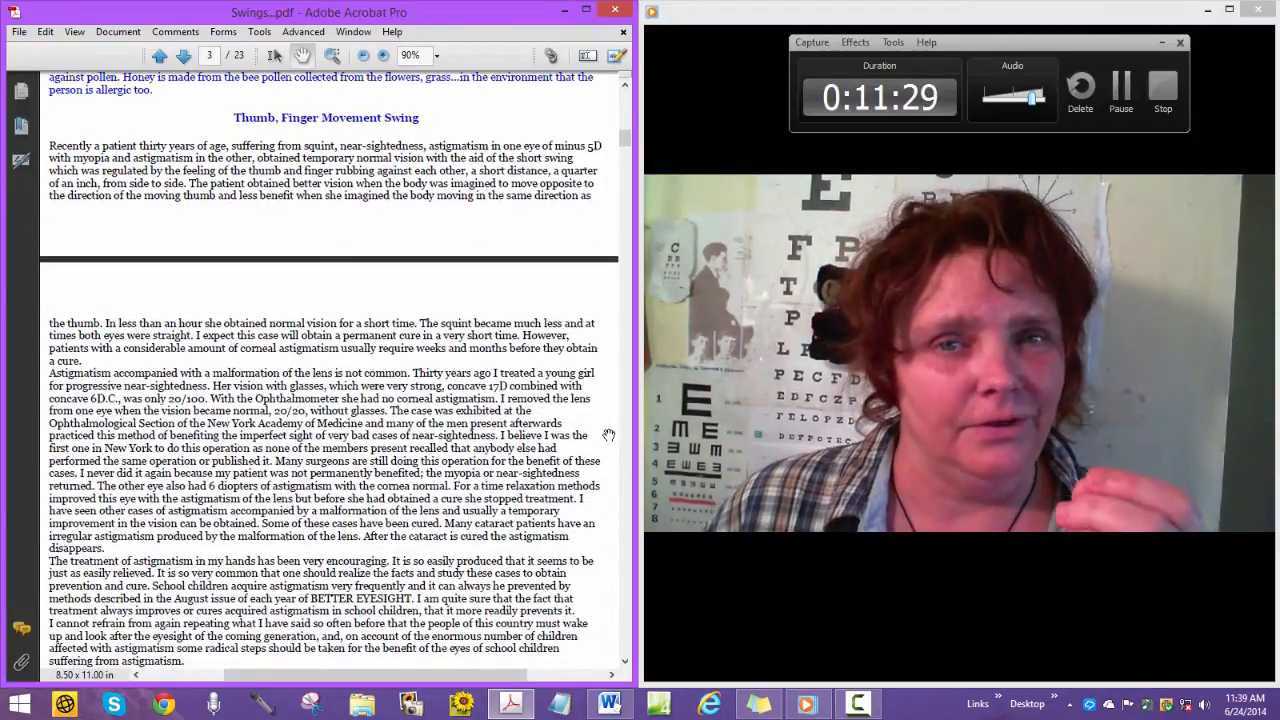
scroll("down", 3)
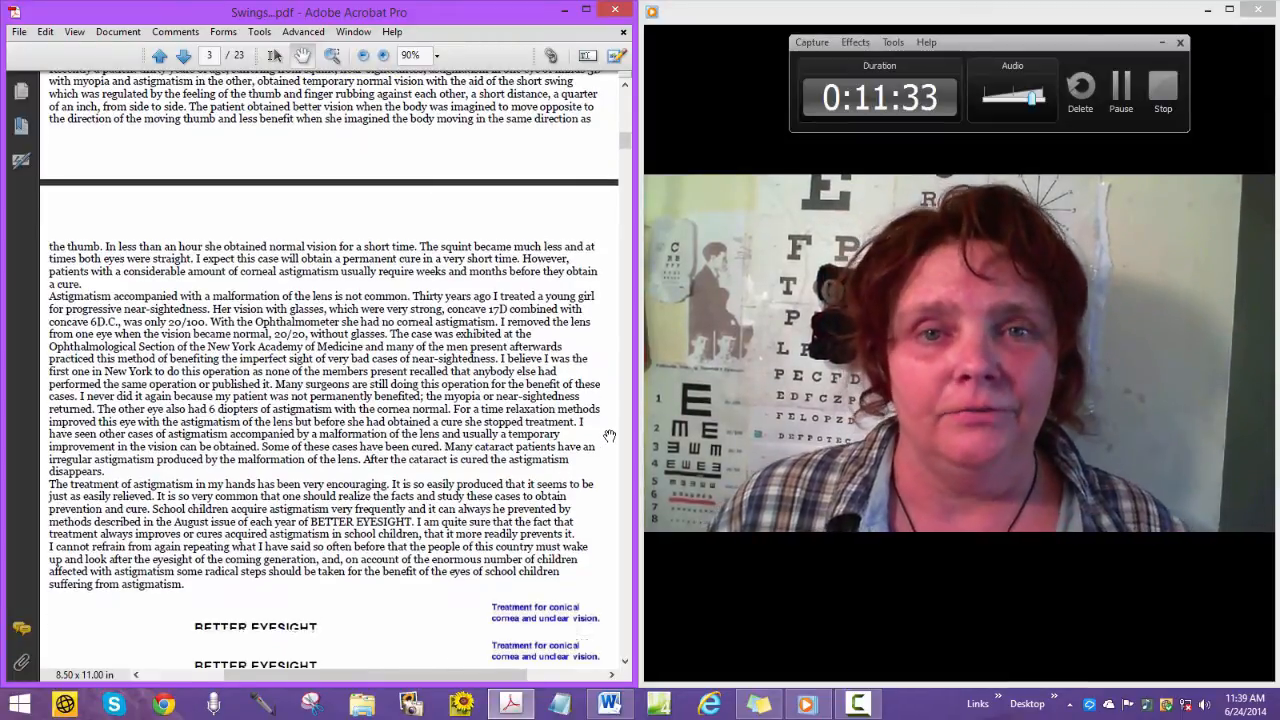
scroll("down", 3)
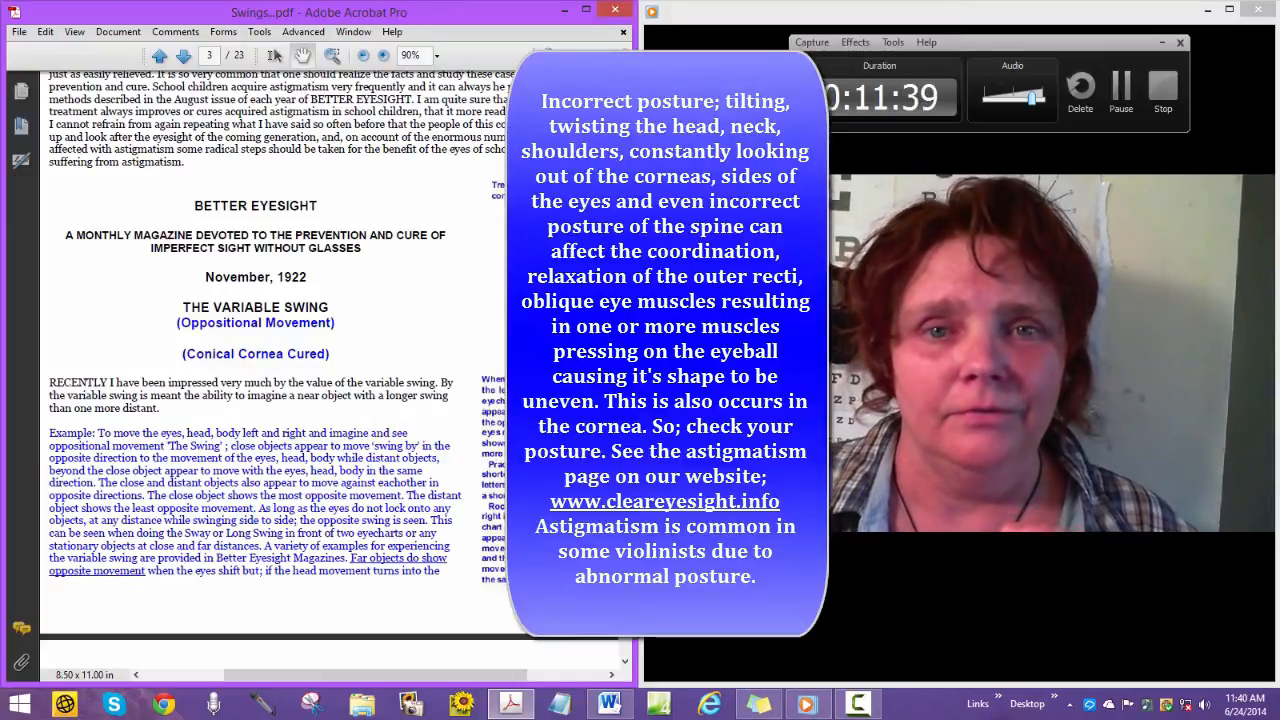
left_click(160, 56)
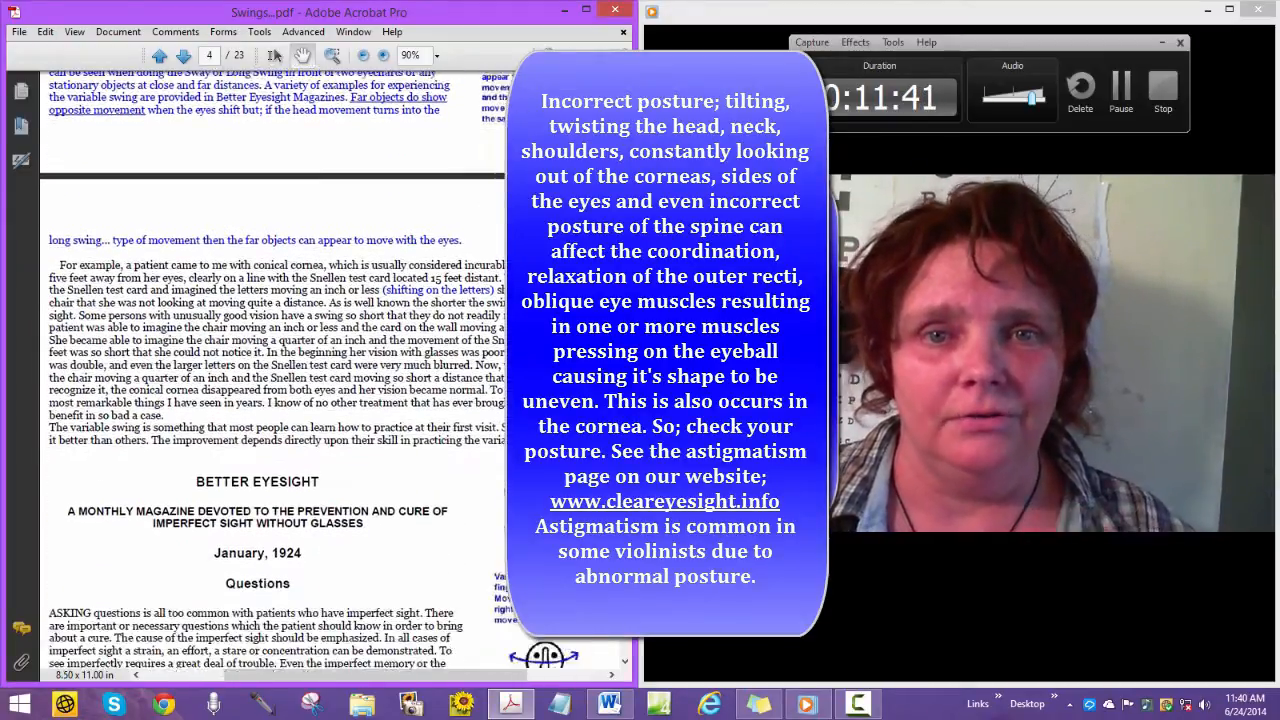
scroll("down", 3)
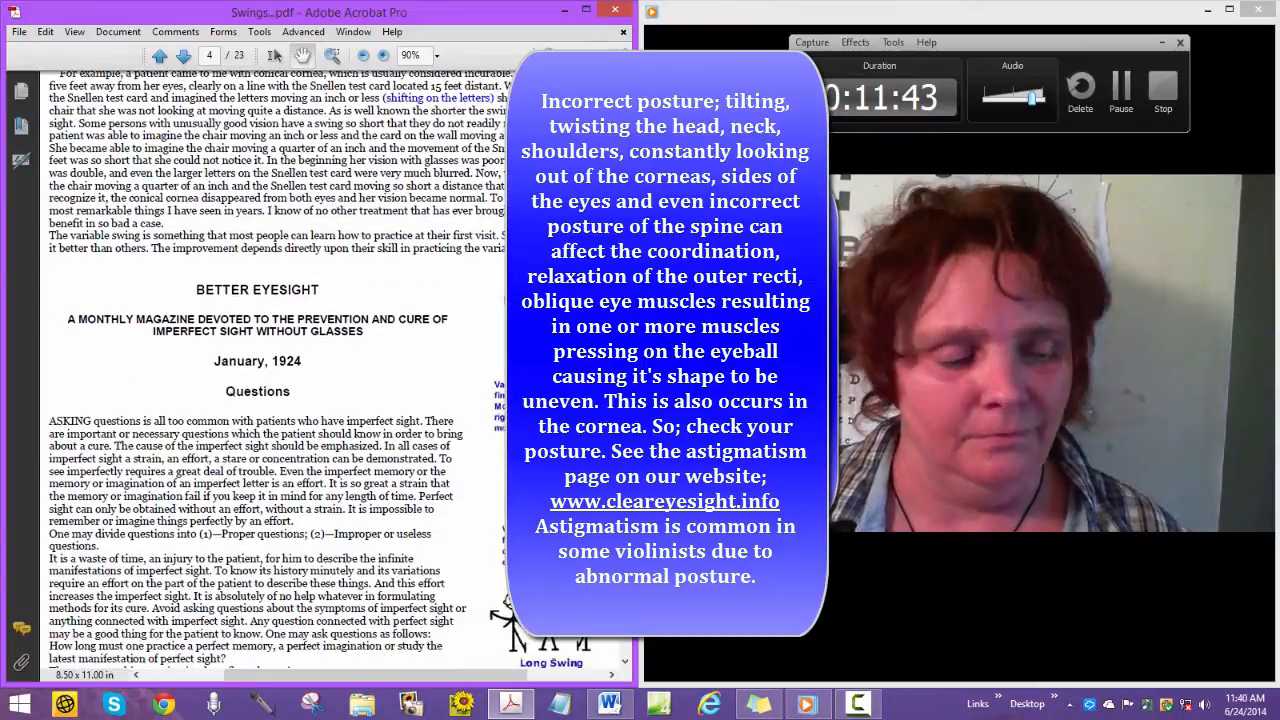